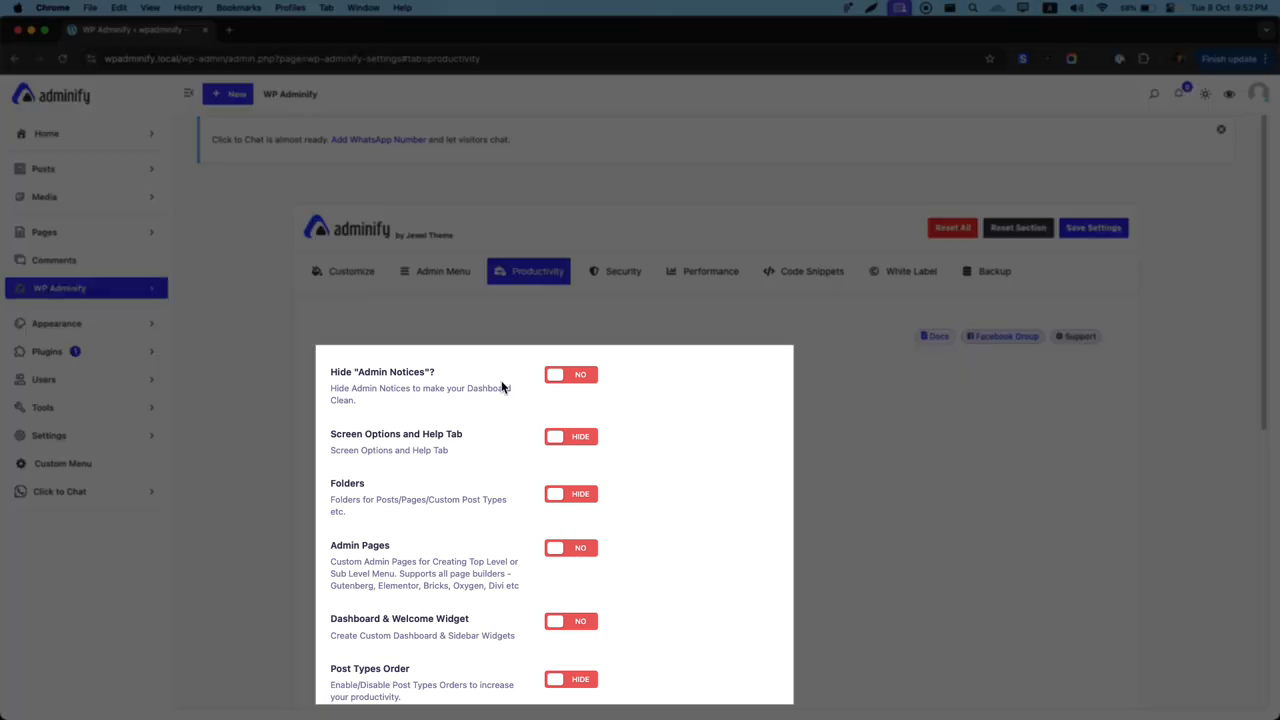
Step: Go to the WordPress Dashboard via Home, still showing the chat notice, Screen Options and Help
{"action": "scroll", "scroll_direction": "down", "scroll_amount": 3}
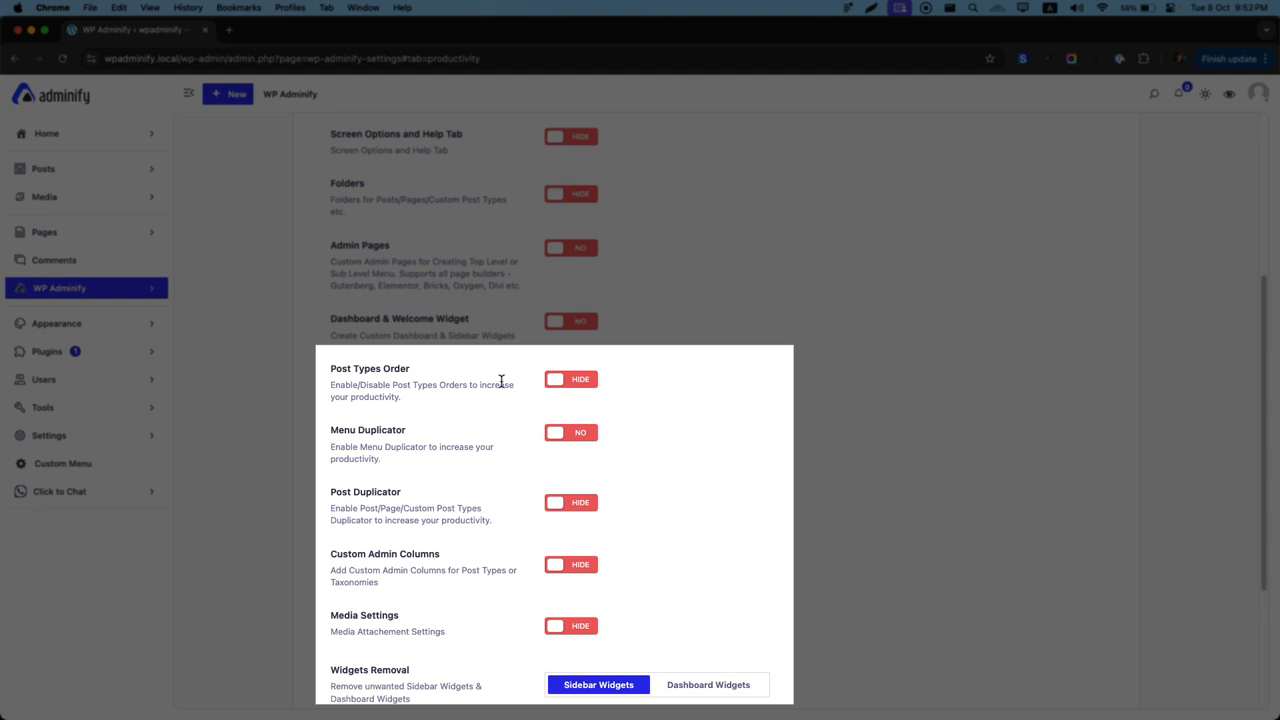
{"action": "scroll", "scroll_direction": "up", "scroll_amount": 3}
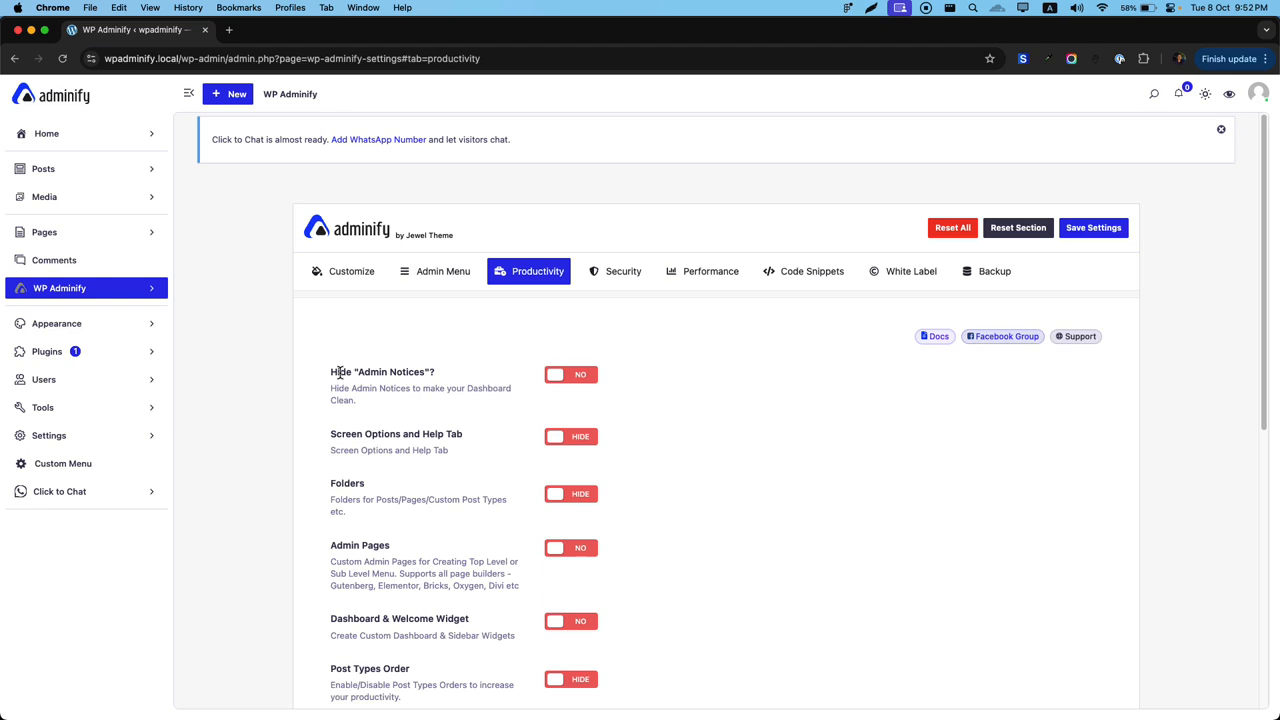
{"action": "mouse_move", "coordinate": [336, 448]}
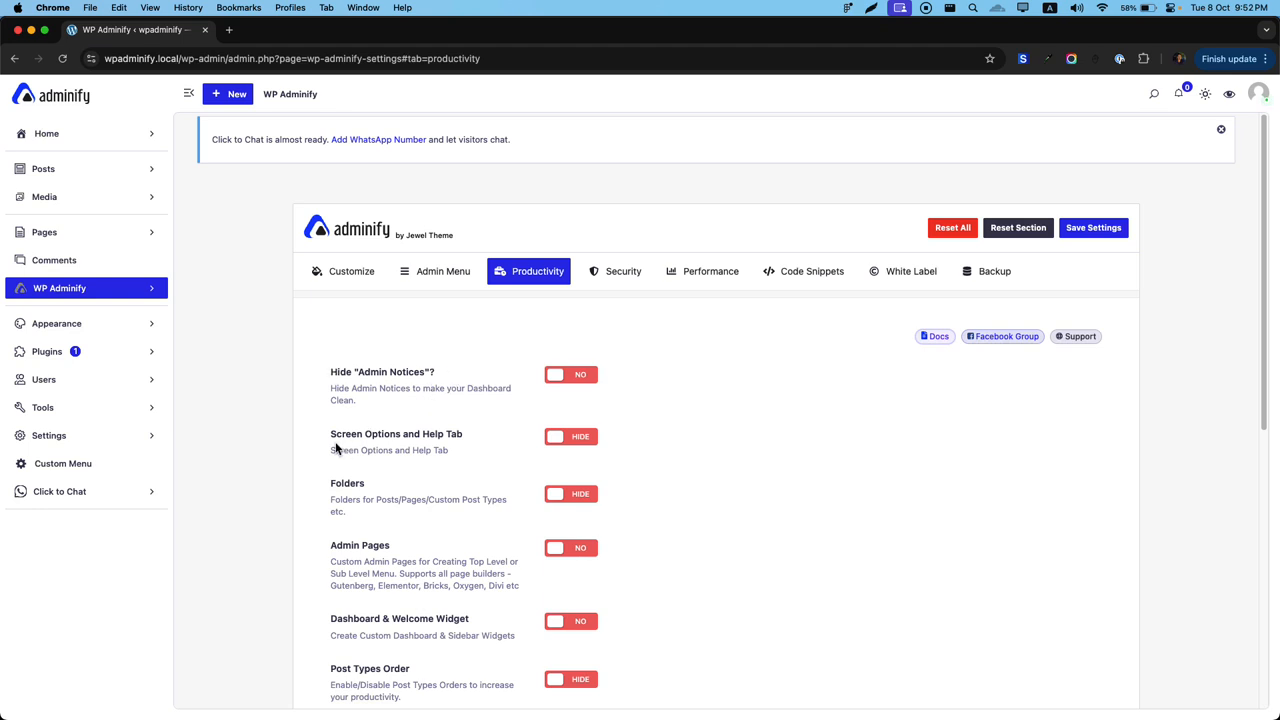
{"action": "mouse_move", "coordinate": [464, 444]}
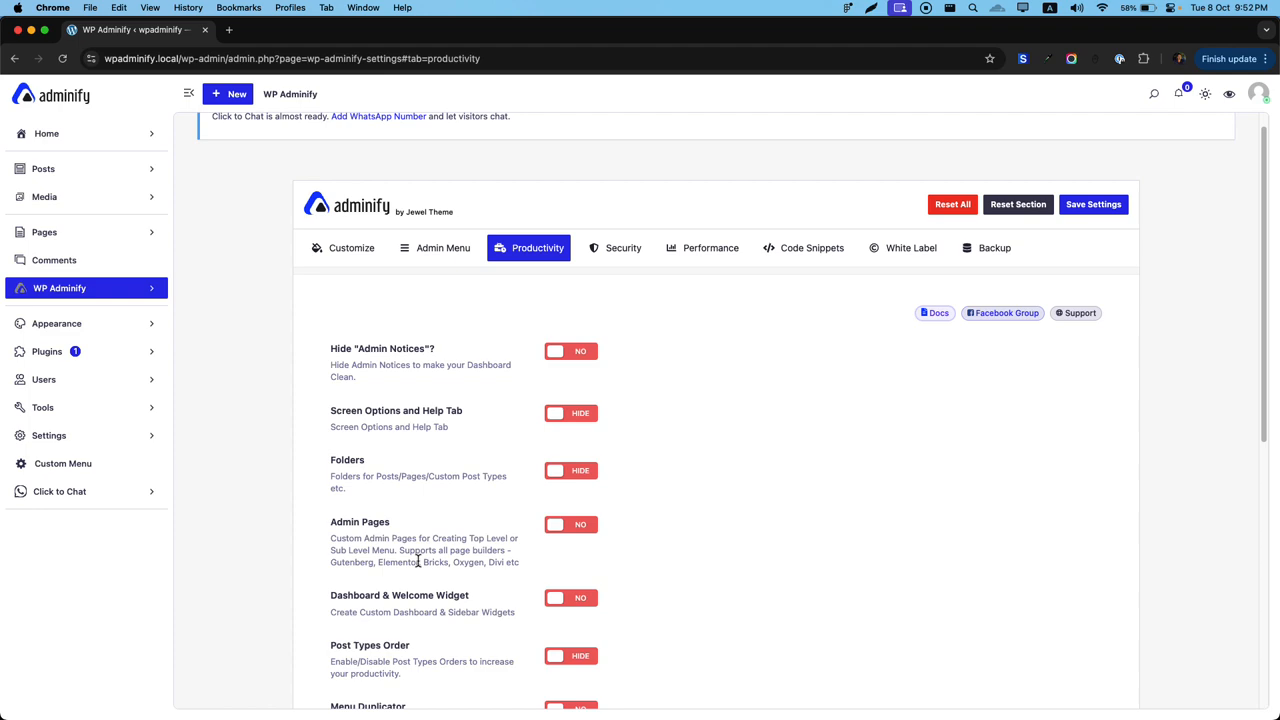
{"action": "scroll", "scroll_direction": "down", "scroll_amount": 3}
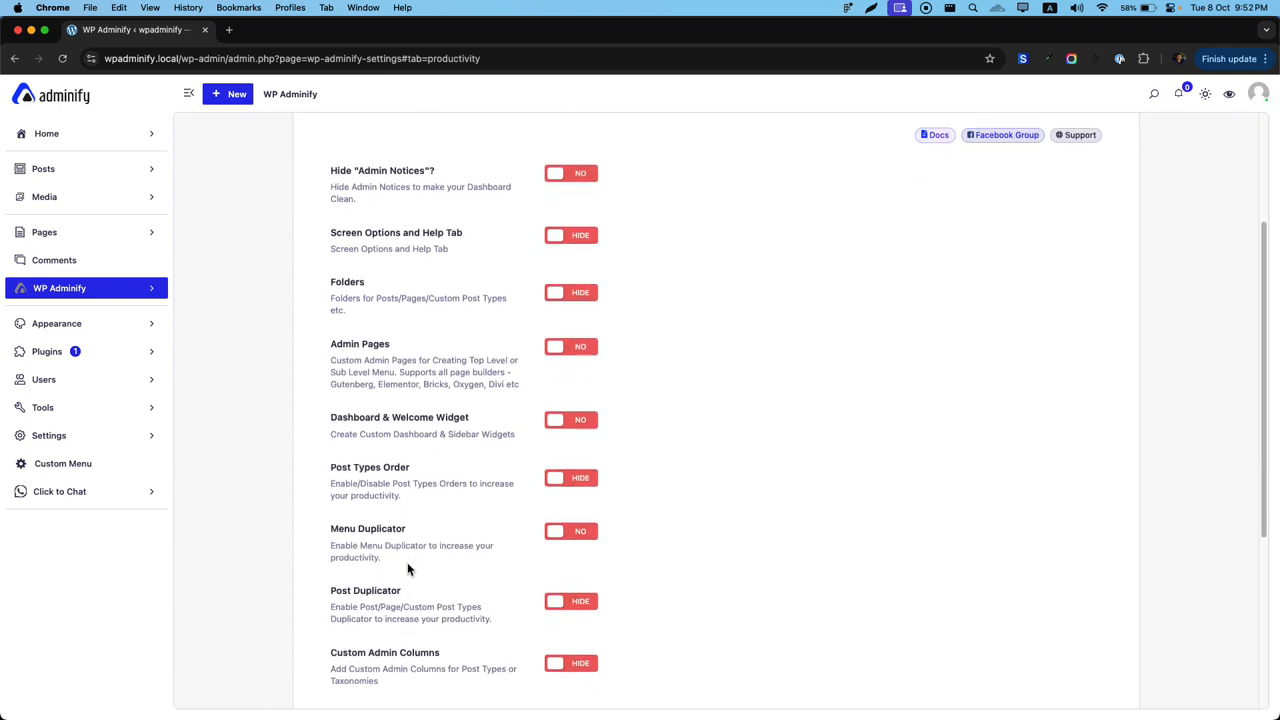
{"action": "scroll", "scroll_direction": "up", "scroll_amount": 3}
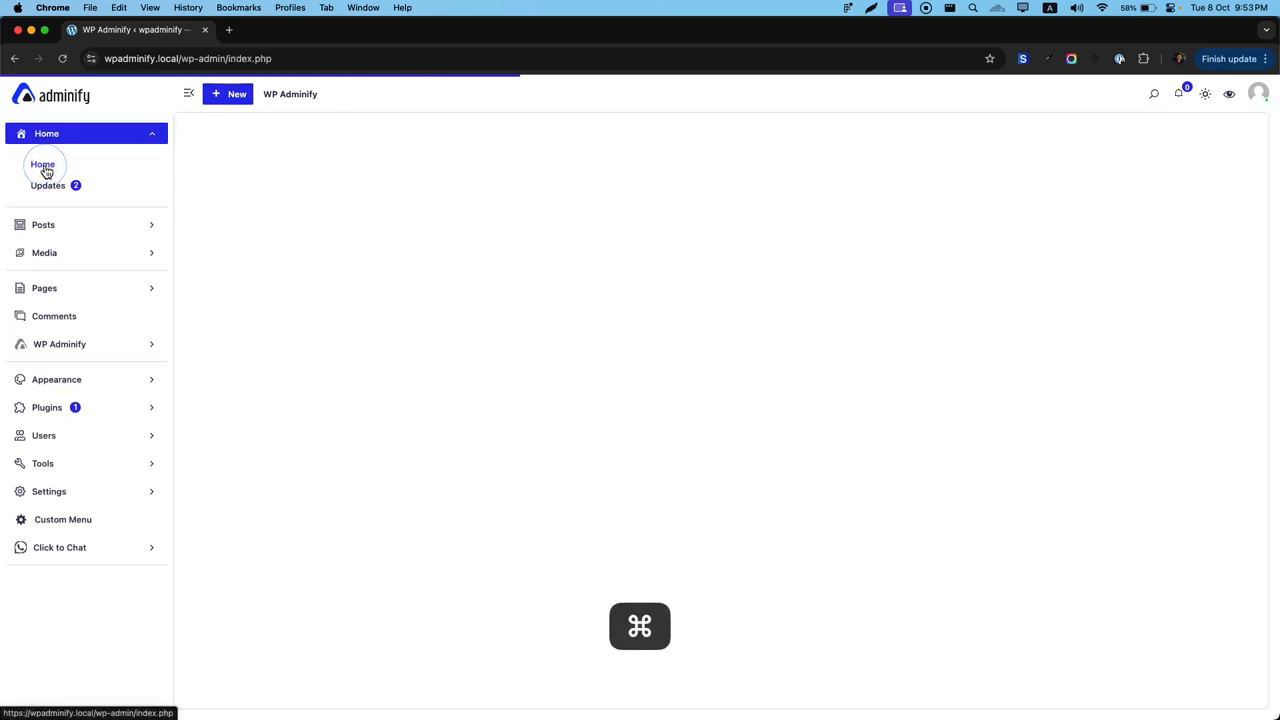
{"action": "left_click", "coordinate": [42, 164]}
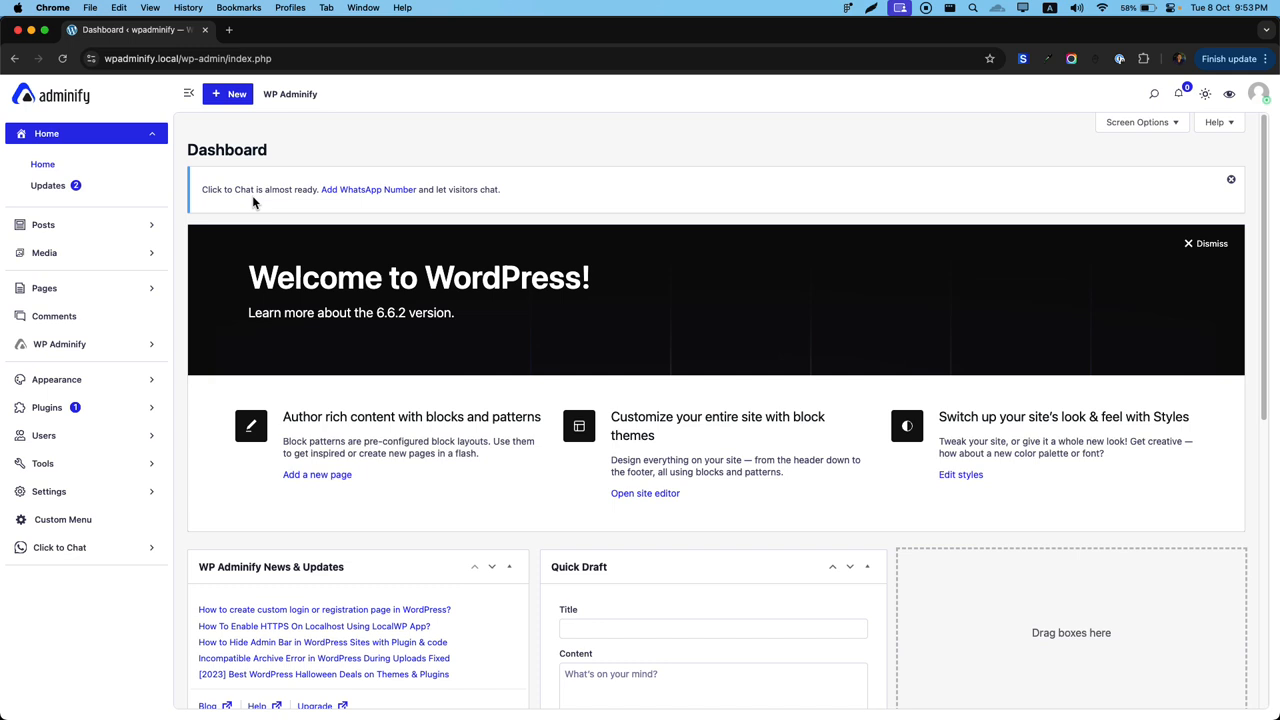
{"action": "mouse_move", "coordinate": [504, 204]}
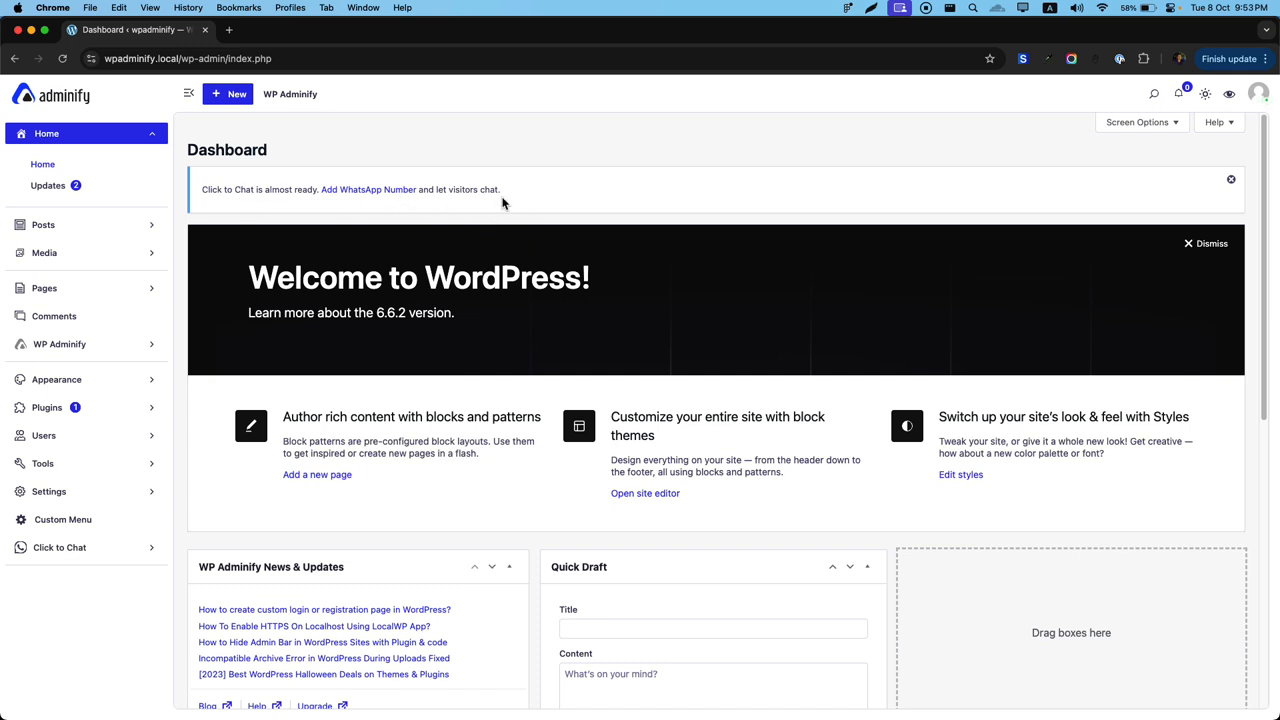
{"action": "mouse_move", "coordinate": [460, 190]}
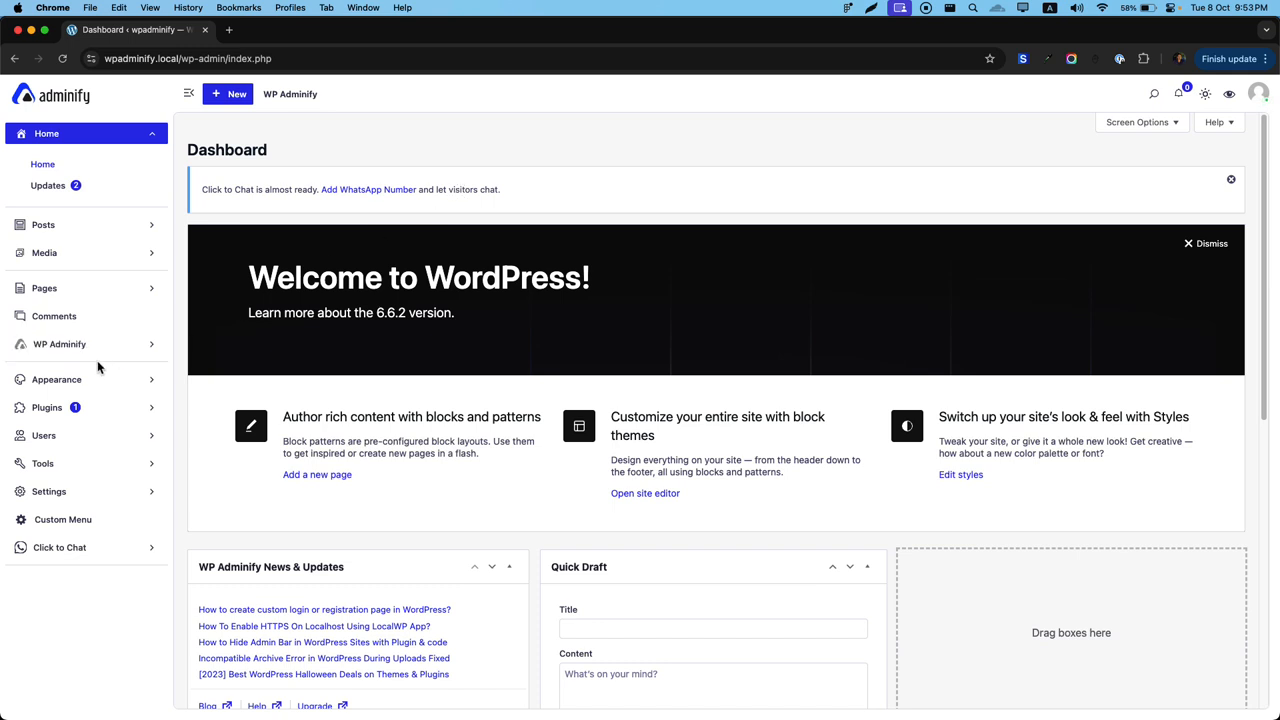
Step: Set Hide Admin Notices to YES in WP Adminify, save and reload, then check the Dashboard
{"action": "left_click", "coordinate": [60, 344]}
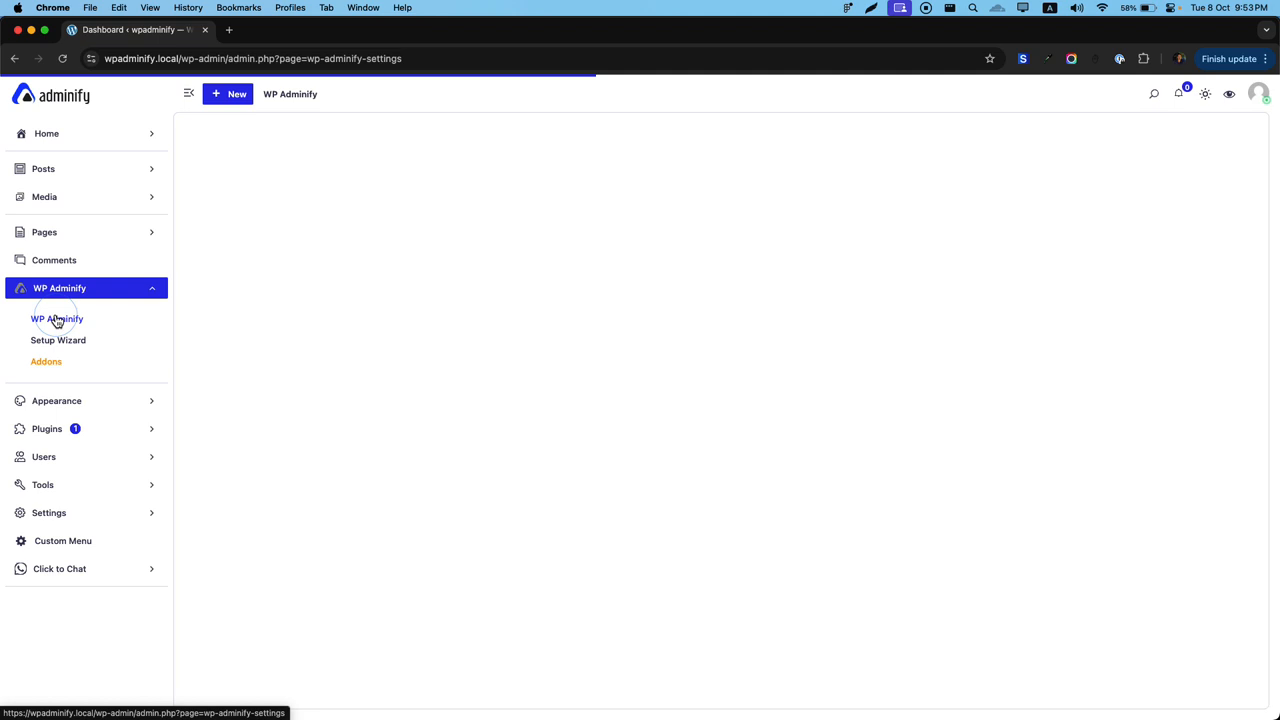
{"action": "left_click", "coordinate": [56, 318]}
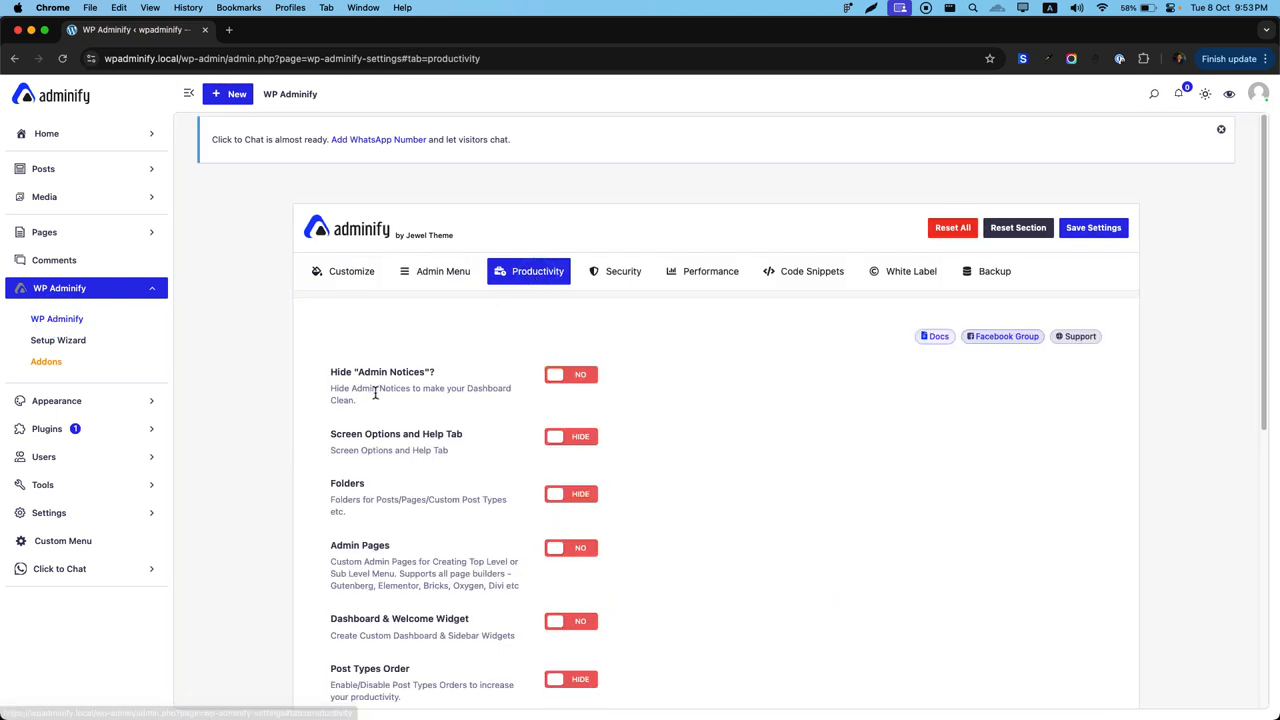
{"action": "left_click", "coordinate": [570, 374]}
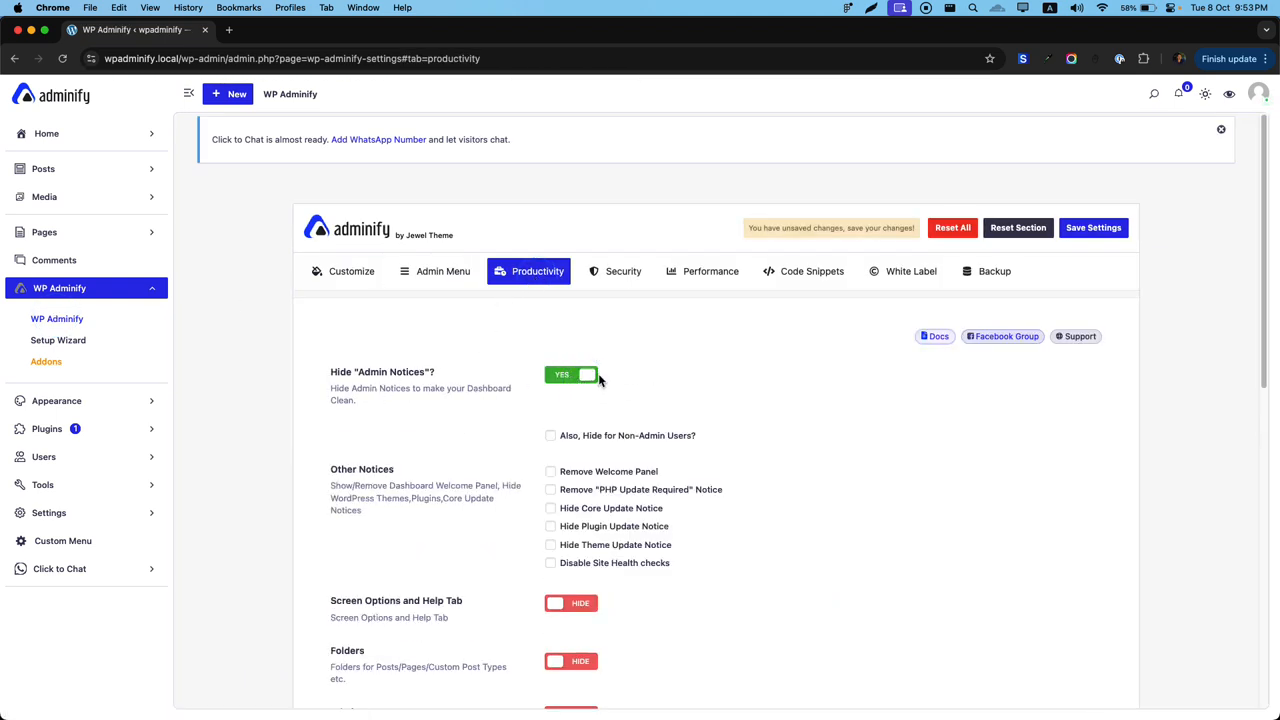
{"action": "key", "text": "cmd+s"}
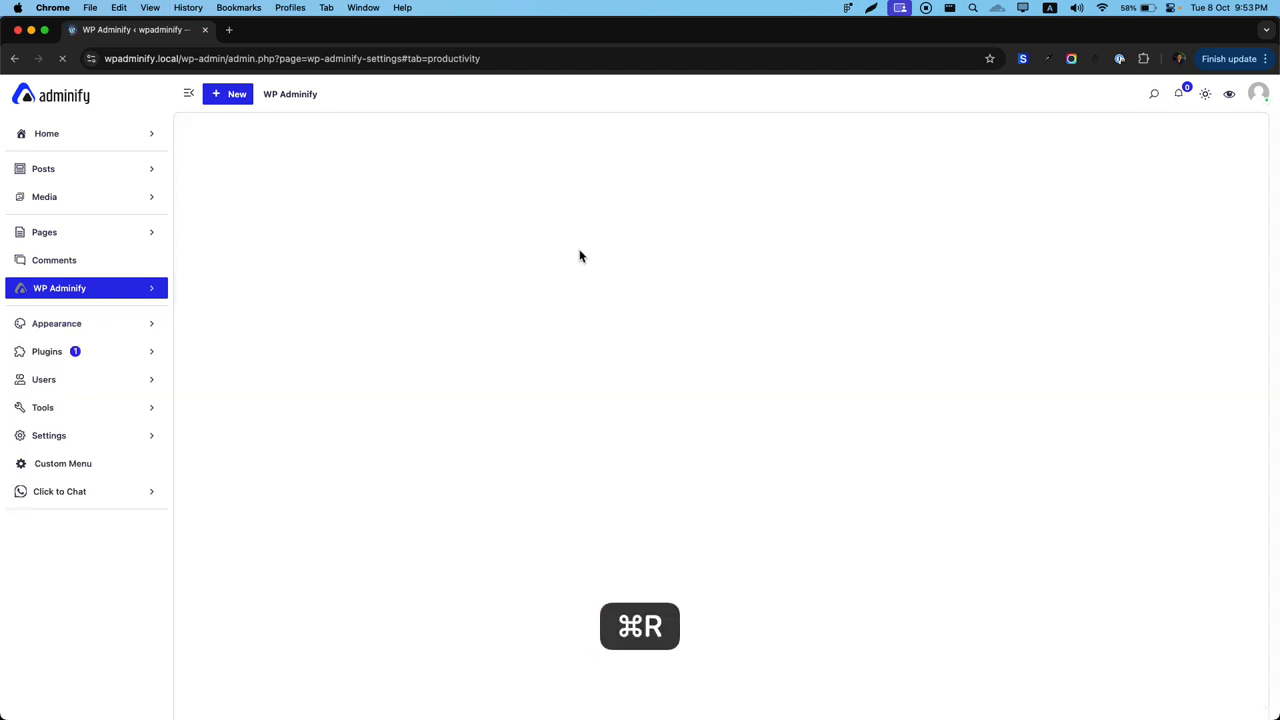
{"action": "key", "text": "cmd+r"}
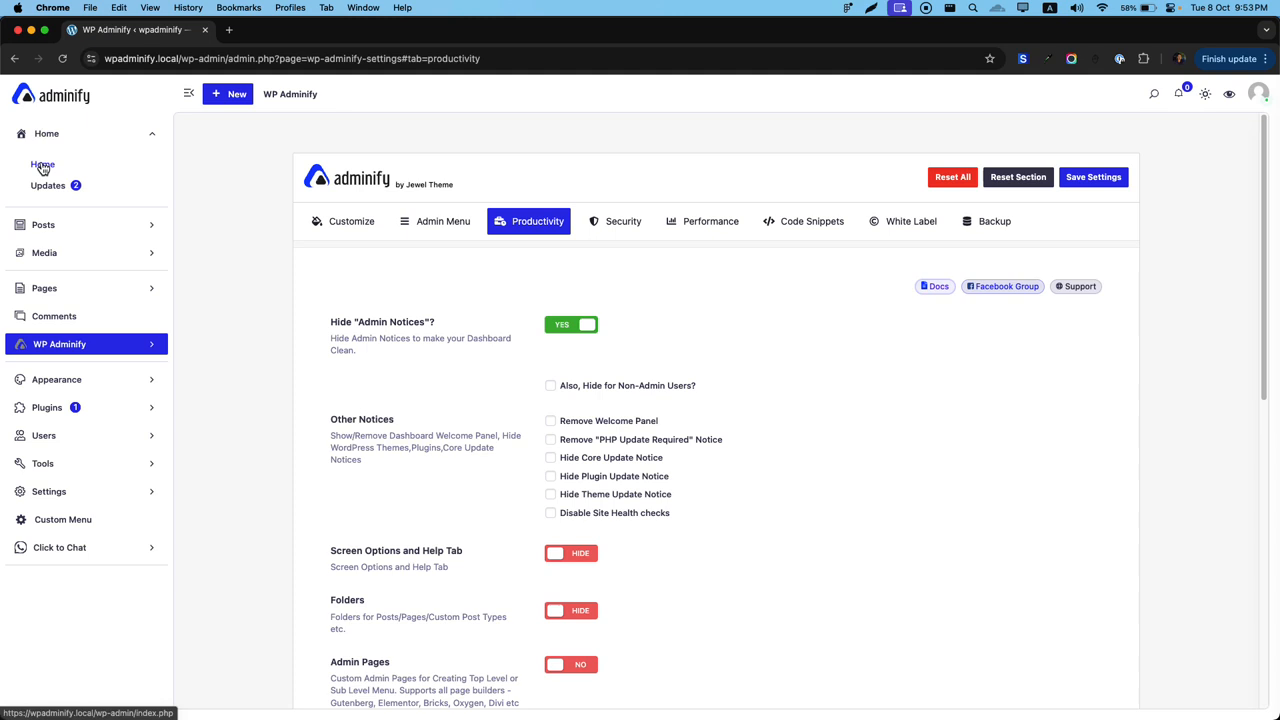
{"action": "left_click", "coordinate": [42, 164]}
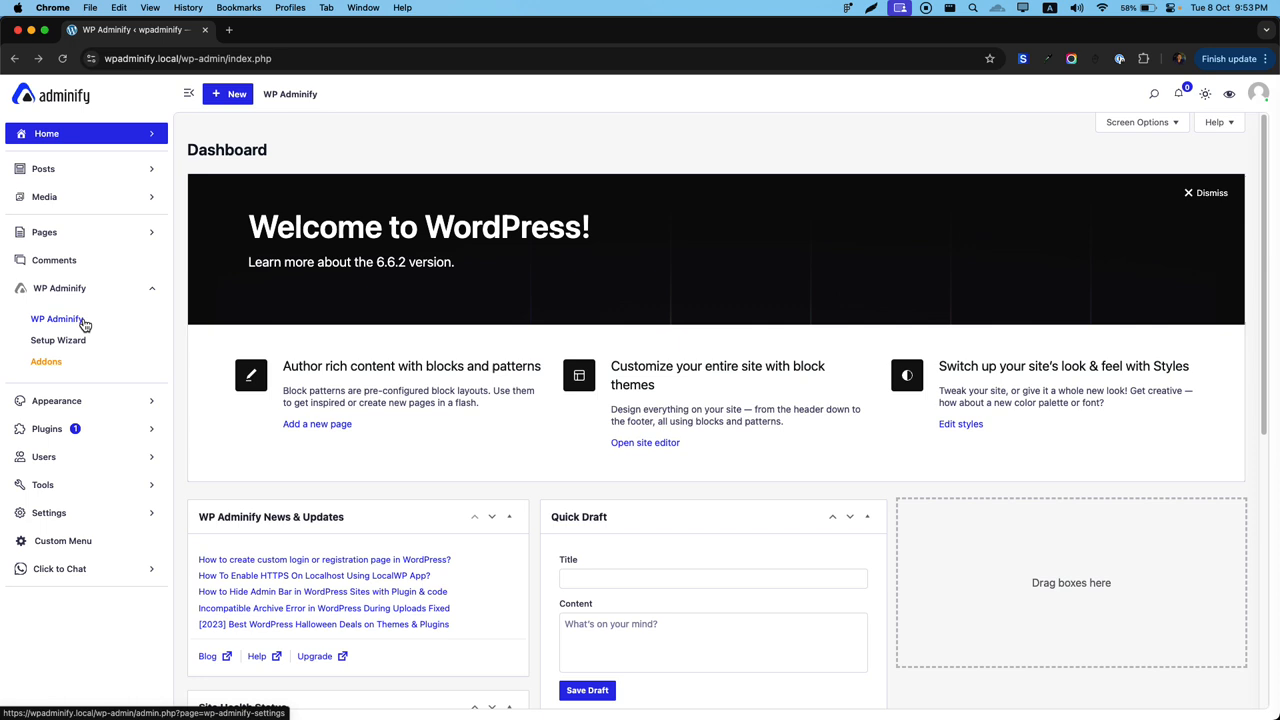
Step: Return from the notice-free Dashboard to WP Adminify's Productivity settings
{"action": "left_click", "coordinate": [56, 318]}
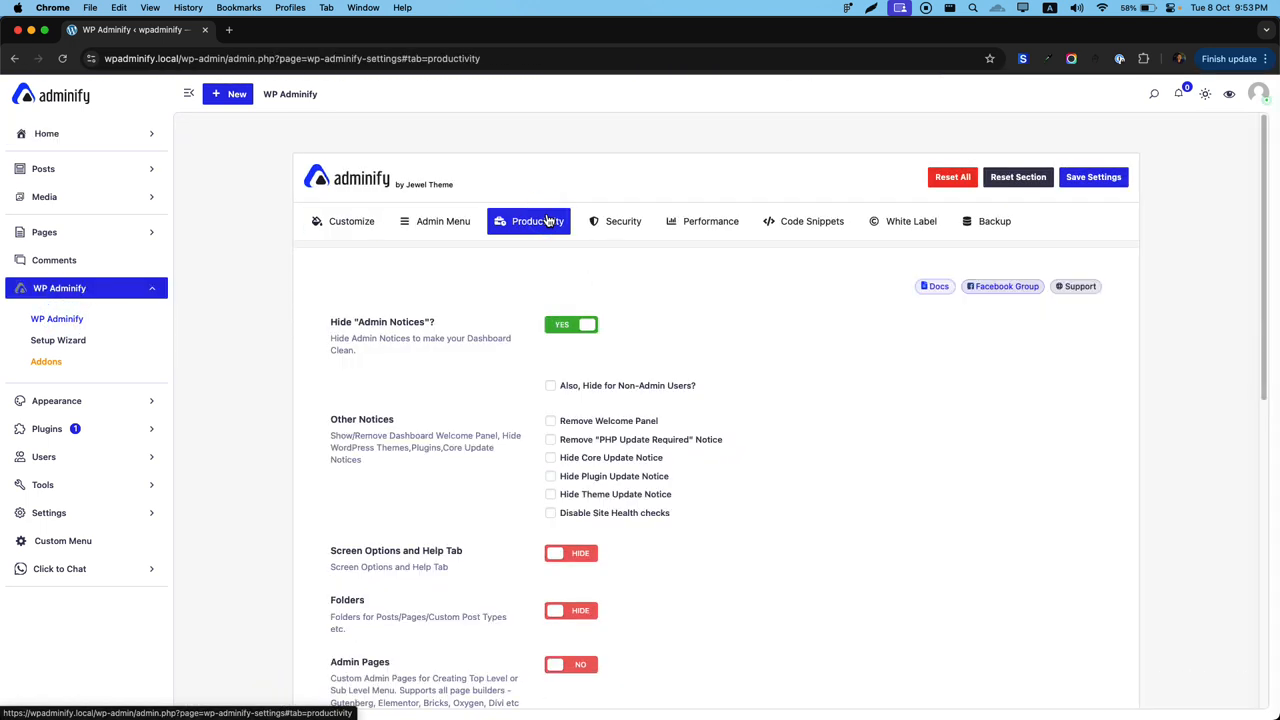
{"action": "mouse_move", "coordinate": [566, 436]}
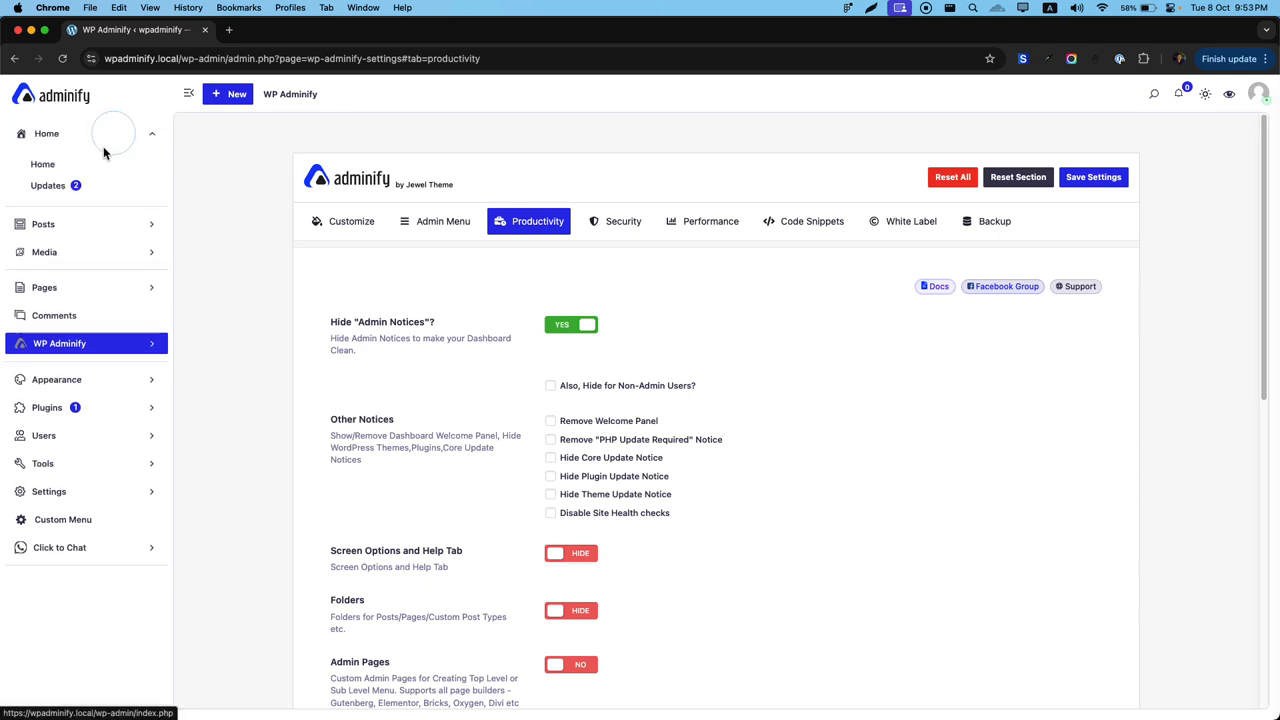
Step: Open the Dashboard in a second tab and review its Screen Options panel
{"action": "right_click", "coordinate": [42, 164]}
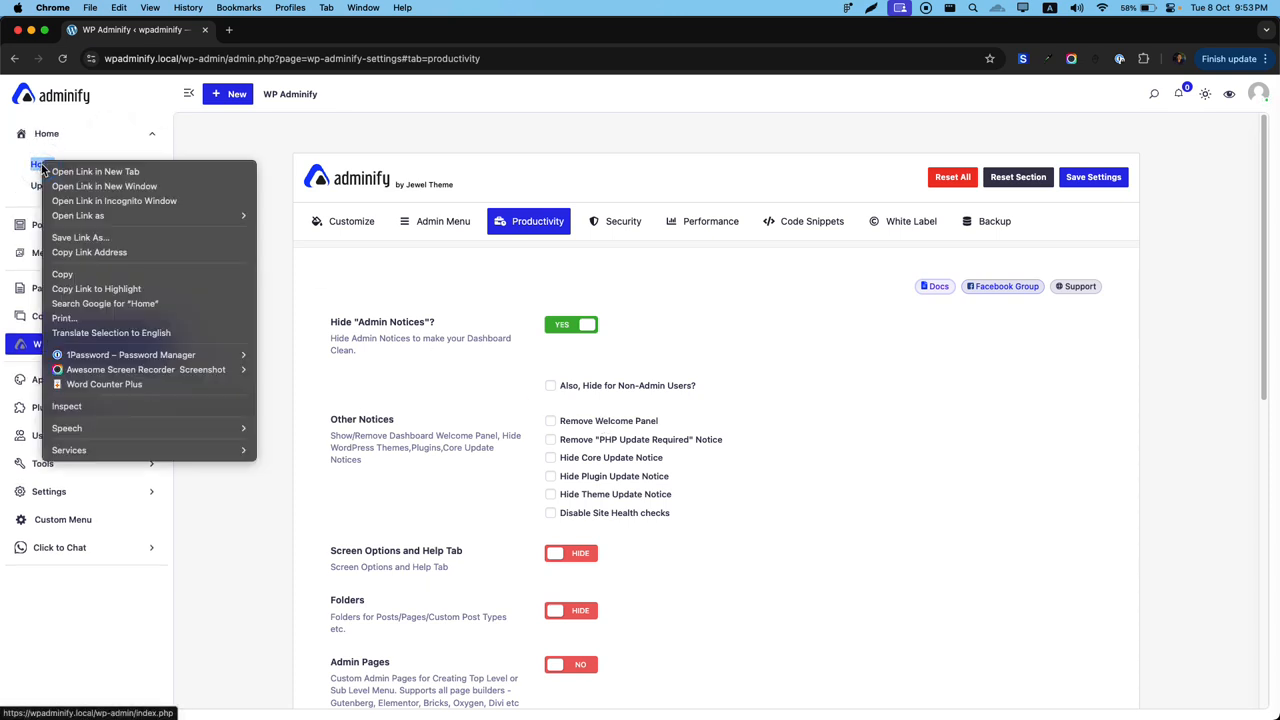
{"action": "left_click", "coordinate": [96, 172]}
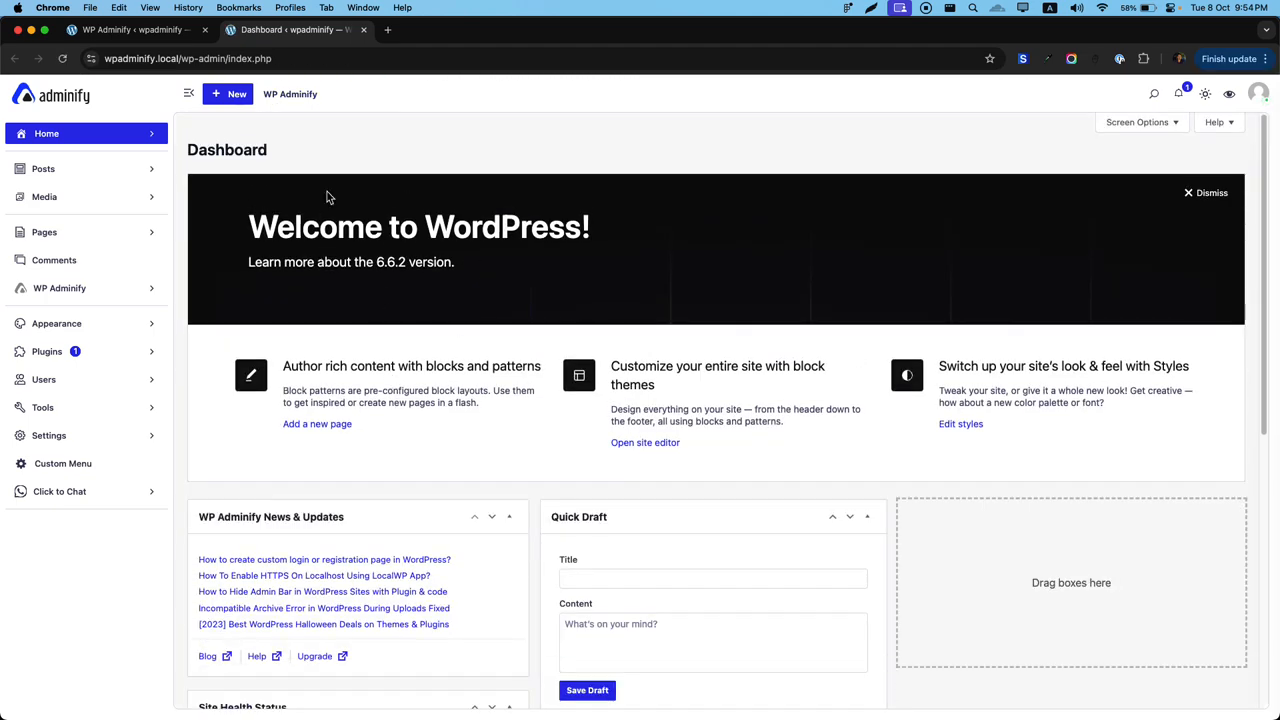
{"action": "left_click", "coordinate": [60, 288]}
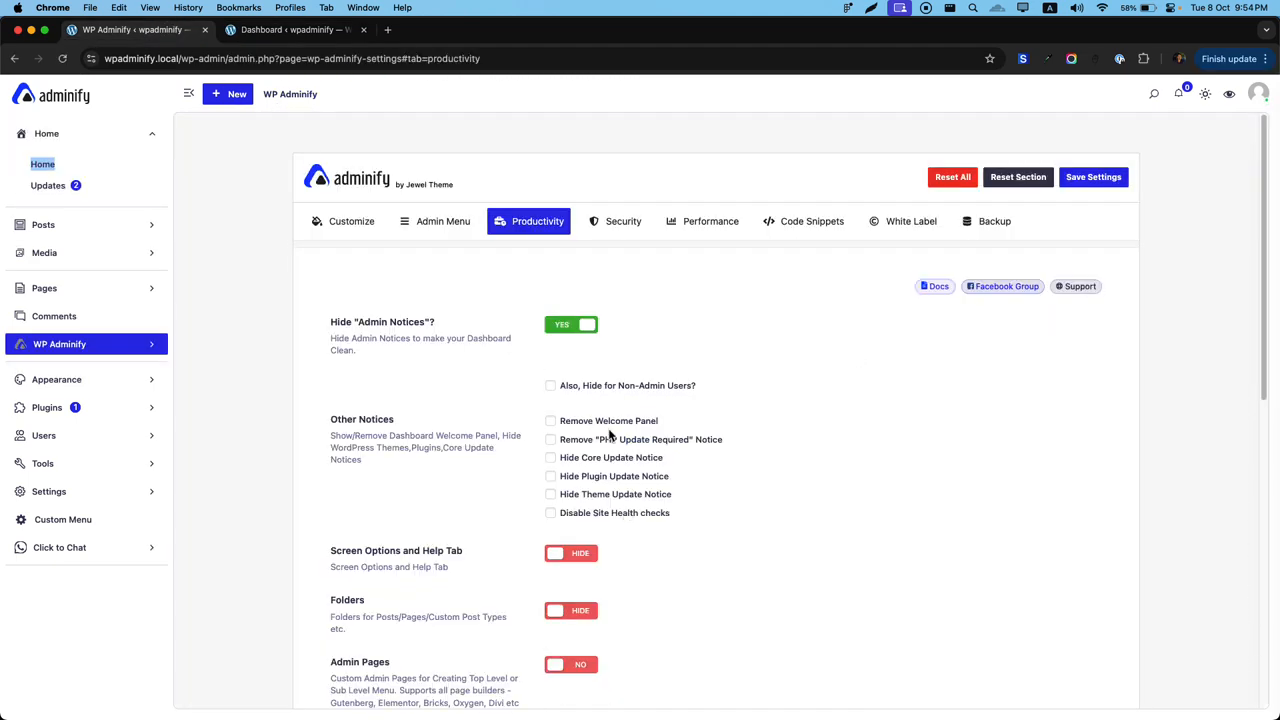
{"action": "left_click", "coordinate": [296, 30]}
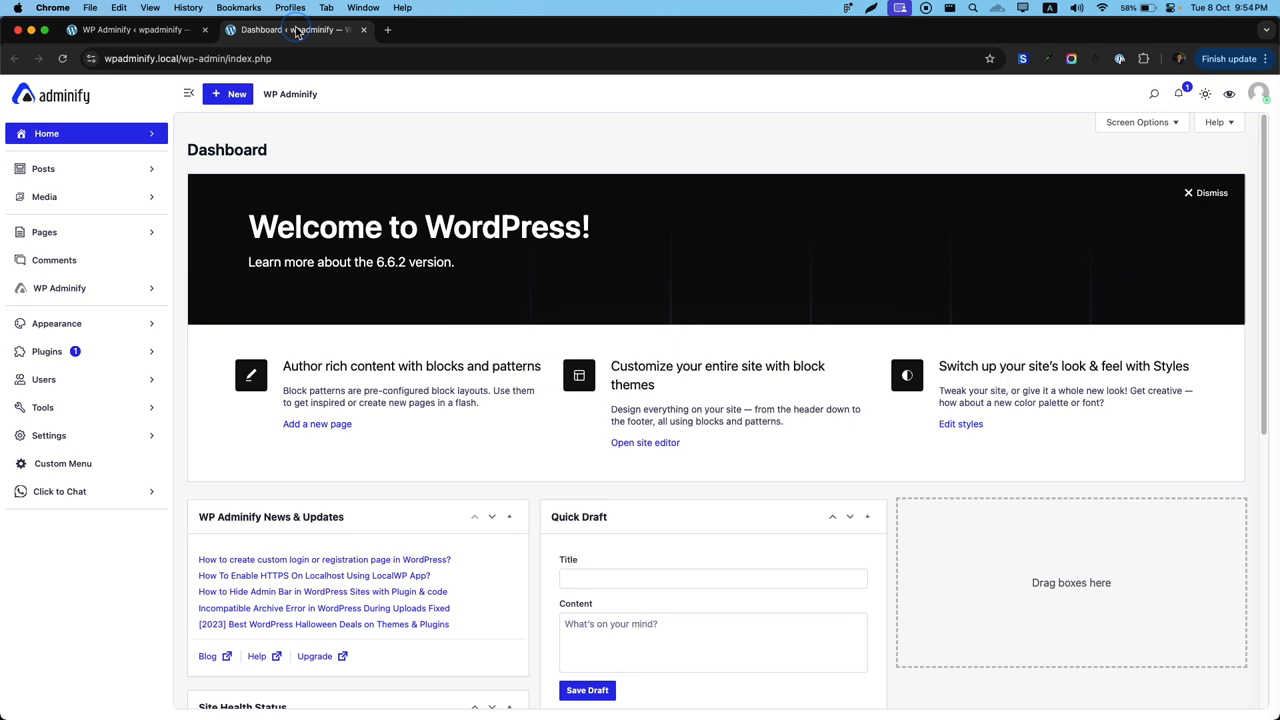
{"action": "left_click", "coordinate": [1136, 122]}
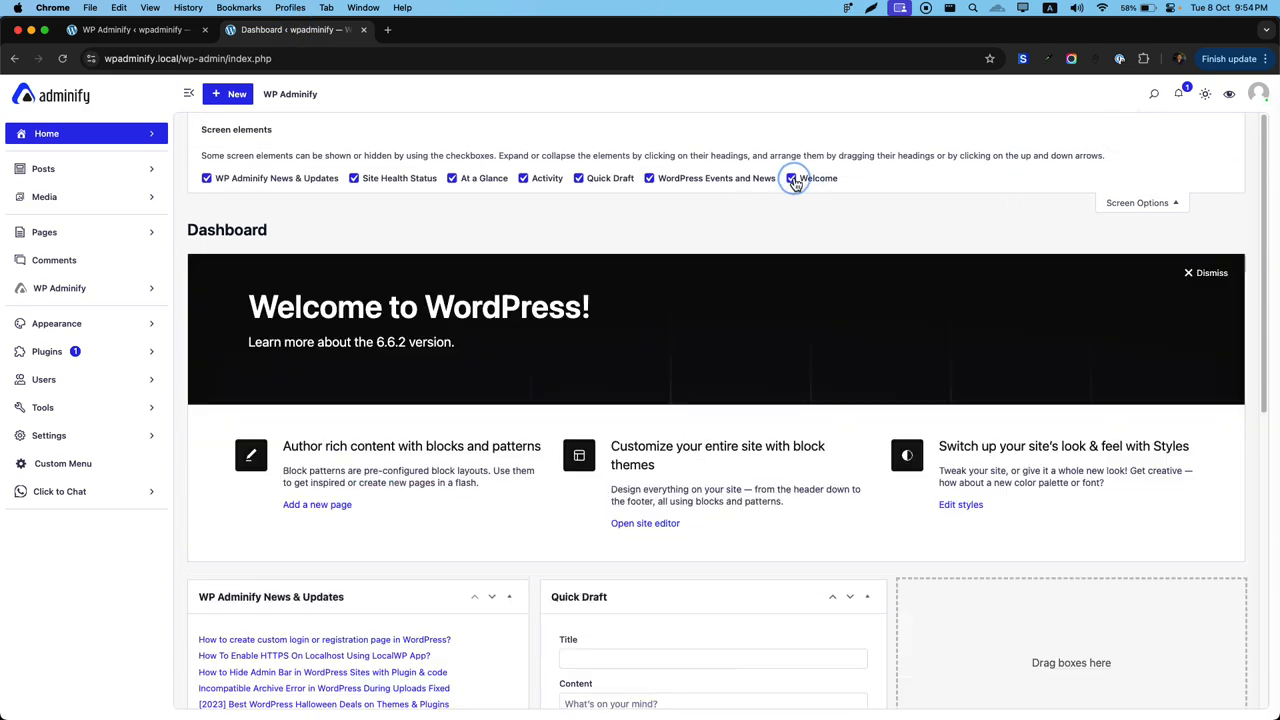
{"action": "left_click", "coordinate": [1136, 202]}
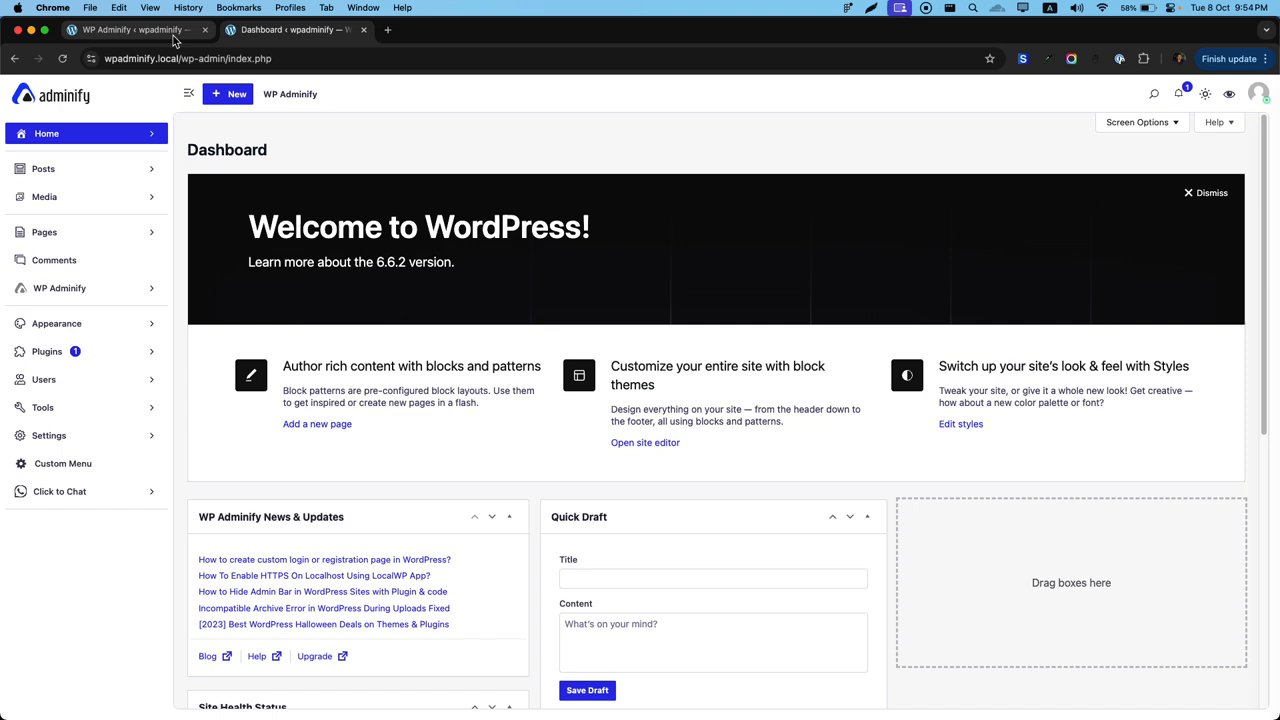
Step: Tick Remove Welcome Panel in the Adminify tab and switch between the two tabs
{"action": "left_click", "coordinate": [60, 288]}
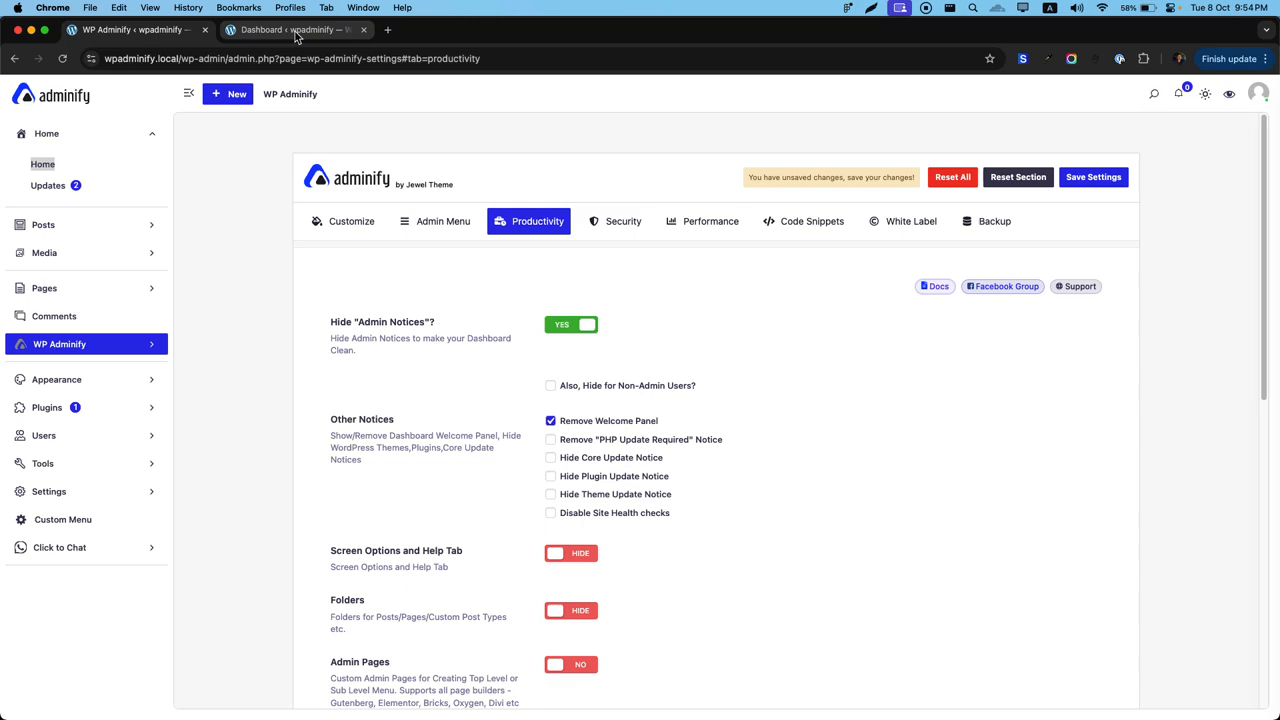
{"action": "mouse_move", "coordinate": [370, 44]}
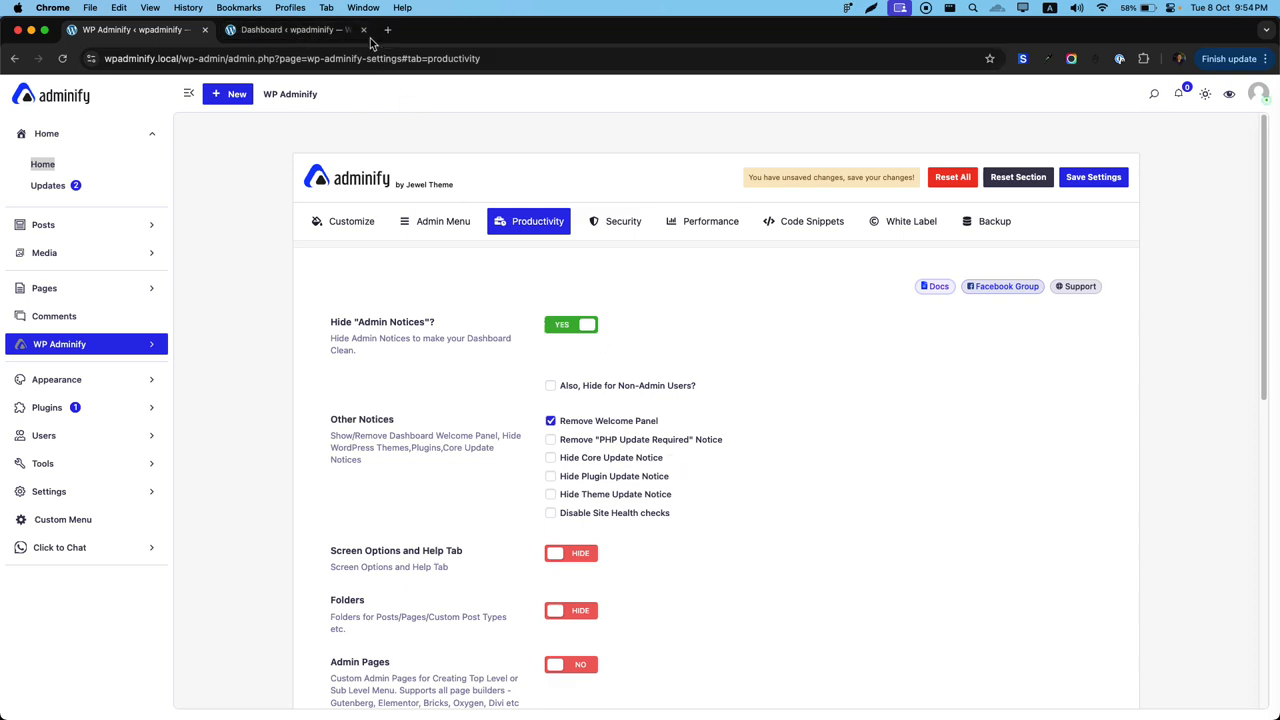
{"action": "left_click", "coordinate": [290, 30]}
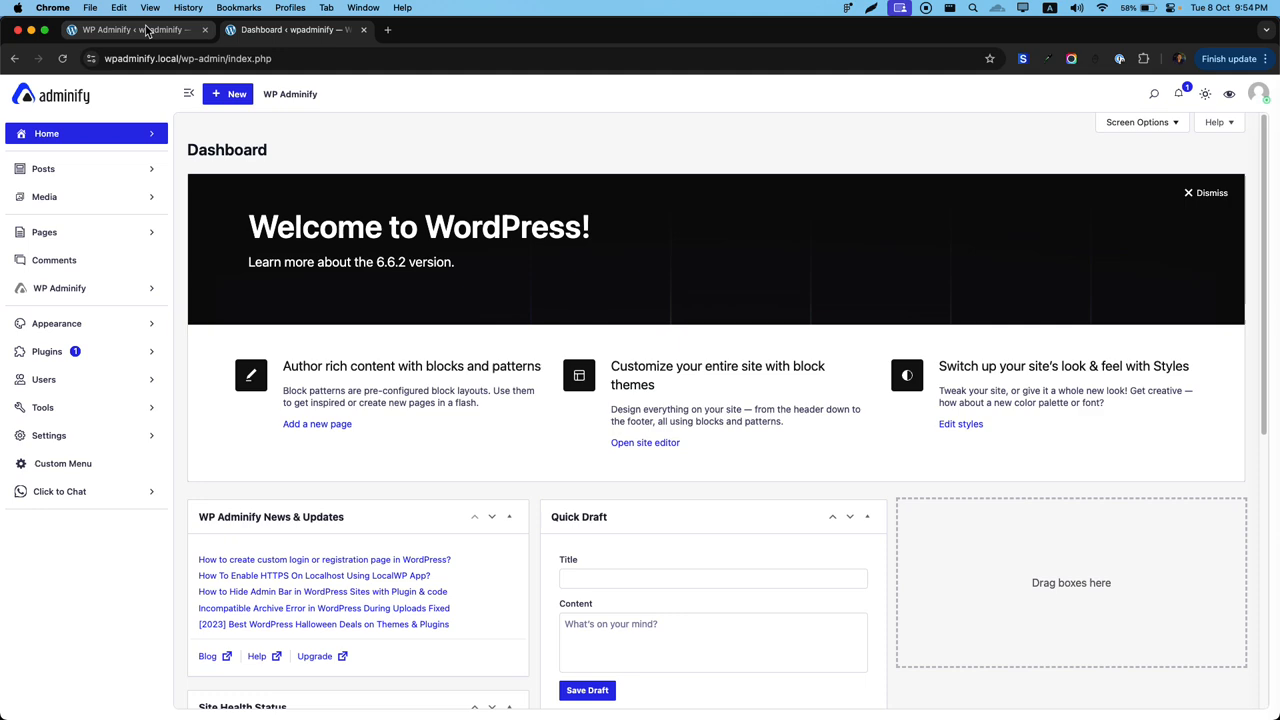
{"action": "left_click", "coordinate": [60, 288]}
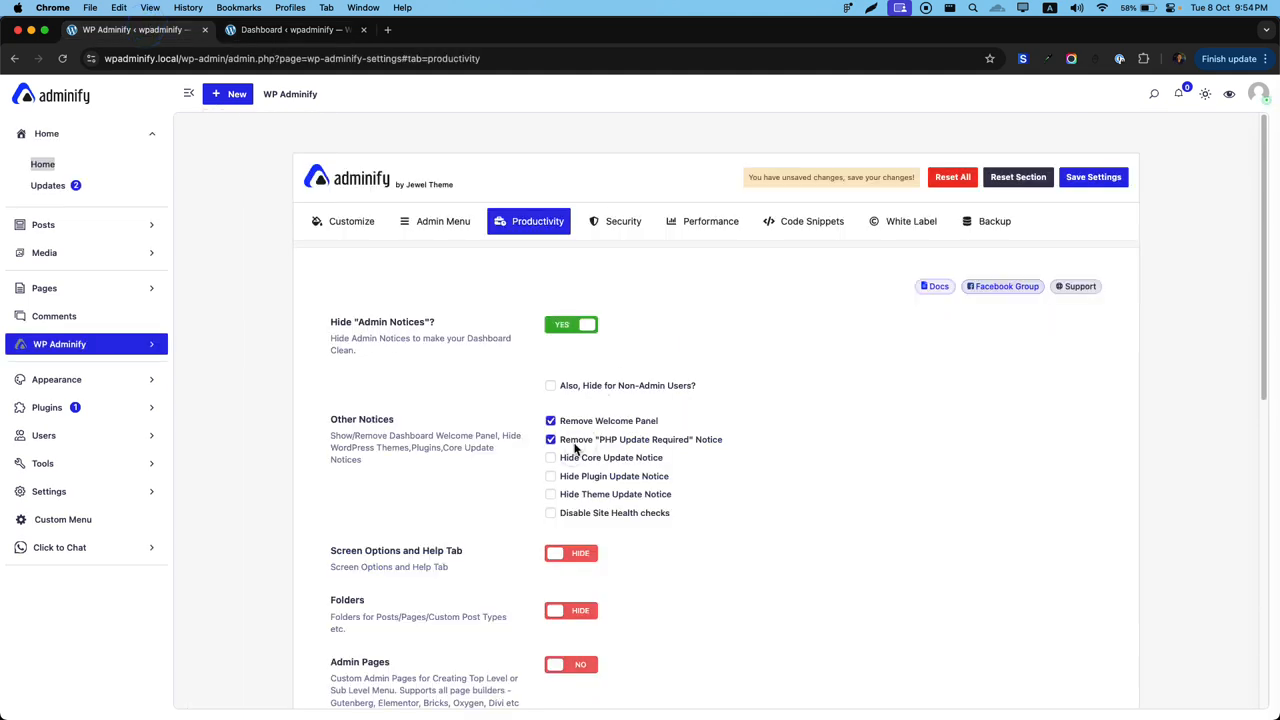
Step: Save Remove Welcome Panel on its own, reload the Dashboard, and return to Adminify settings
{"action": "left_click", "coordinate": [1092, 176]}
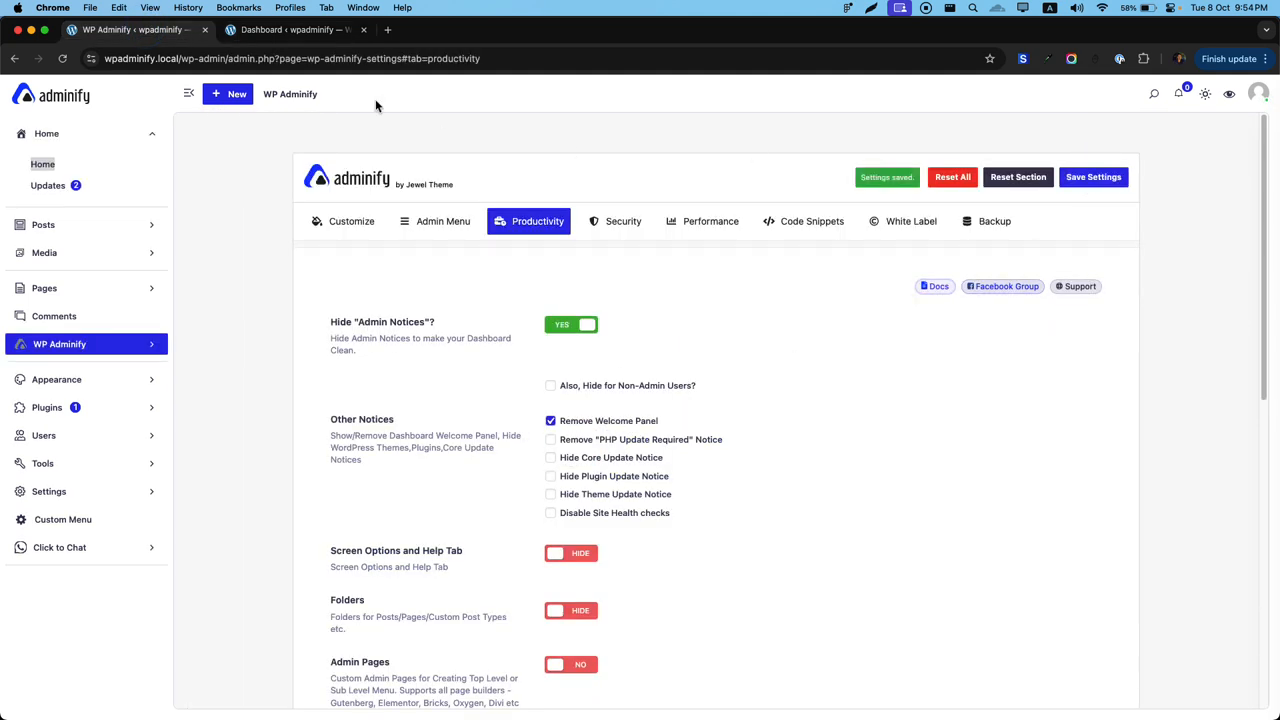
{"action": "key", "text": "cmd+r"}
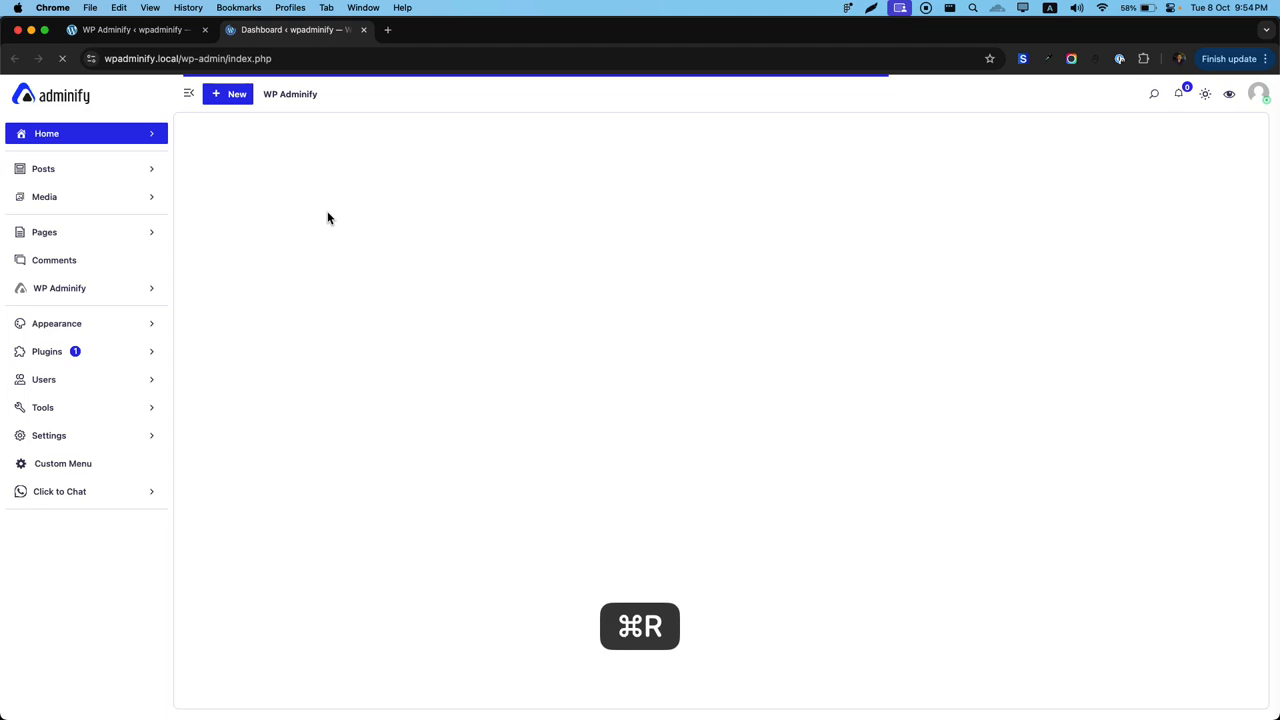
{"action": "key", "text": "cmd+r"}
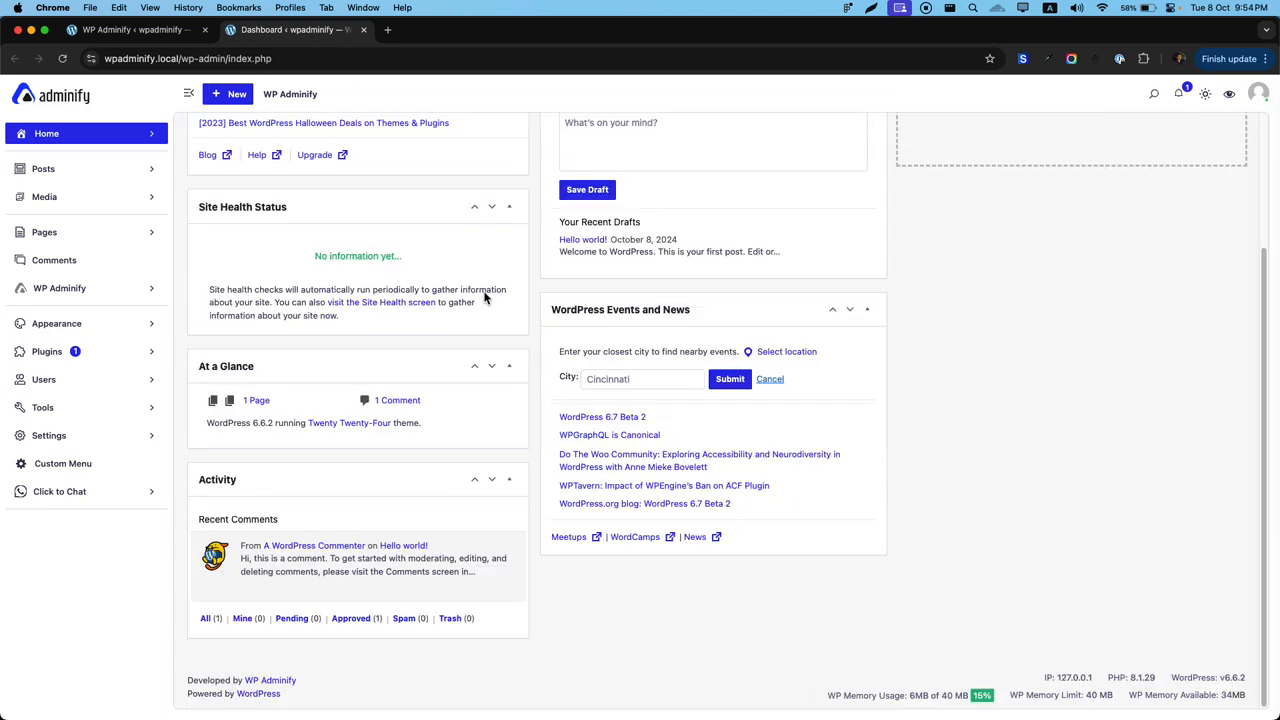
{"action": "left_click", "coordinate": [60, 288]}
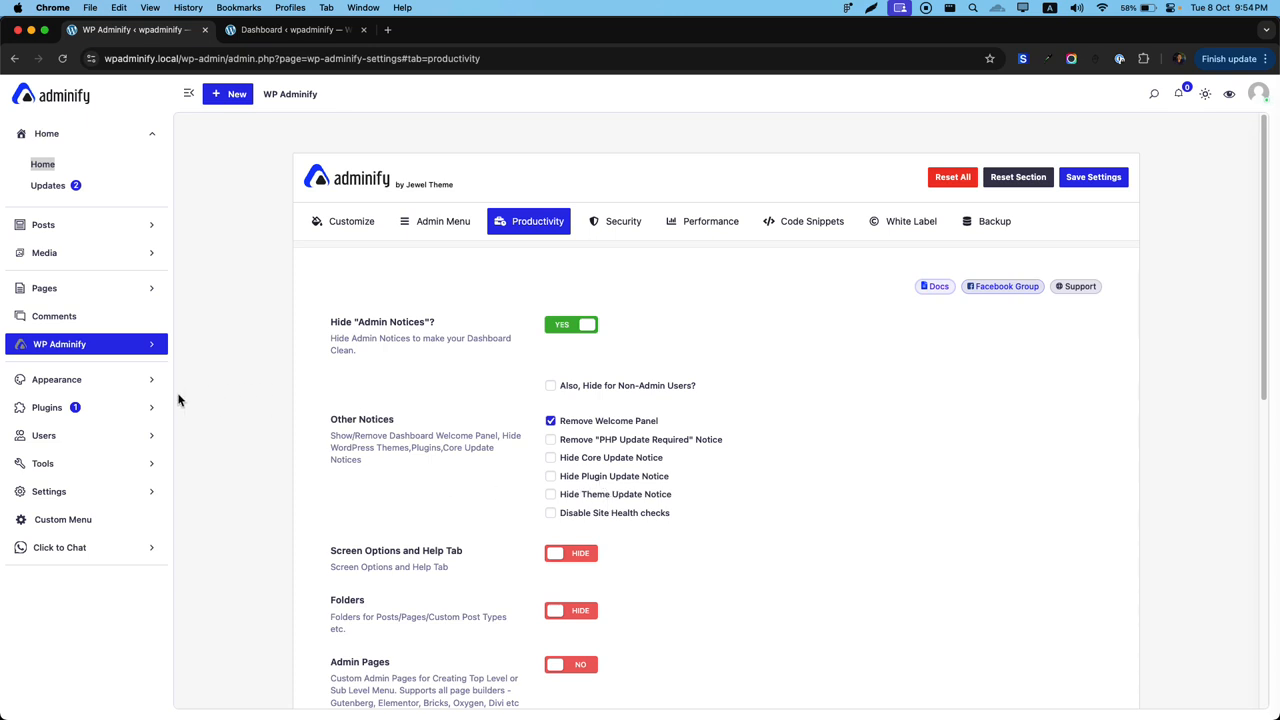
Step: Open Installed Plugins in a new tab, tick Hide Plugin Update Notice and save settings
{"action": "left_click", "coordinate": [48, 352]}
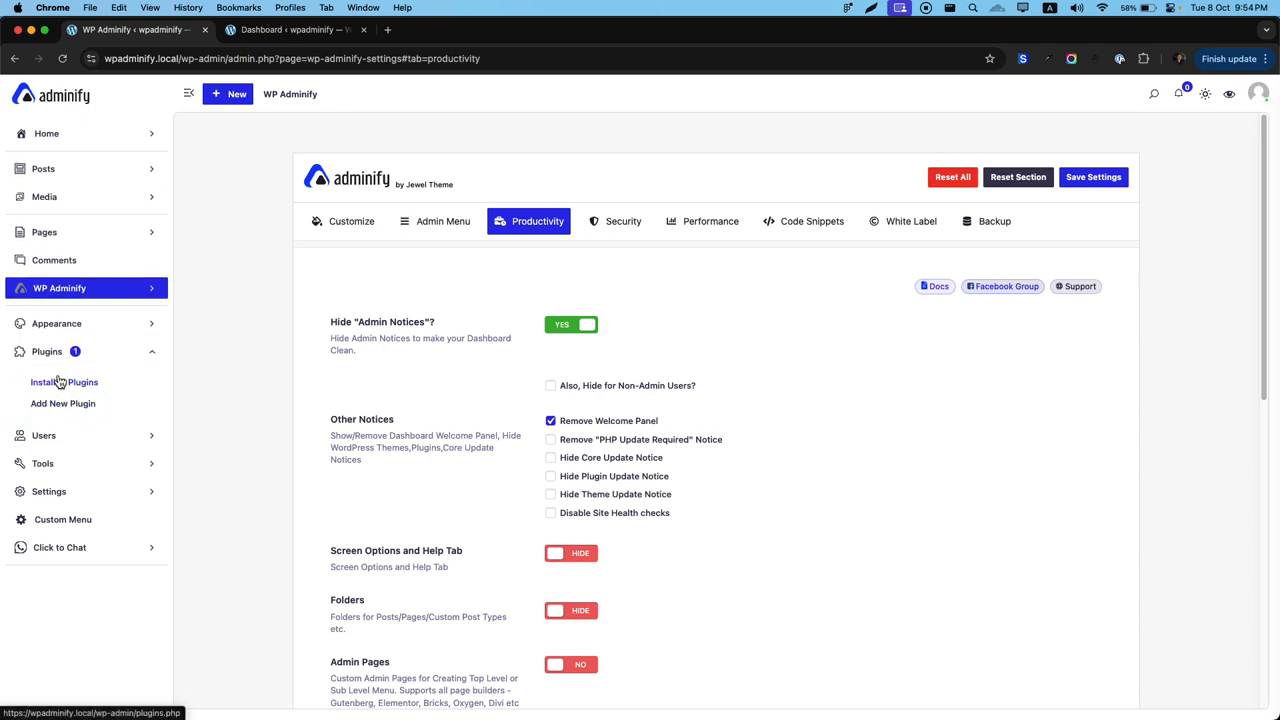
{"action": "right_click", "coordinate": [64, 382]}
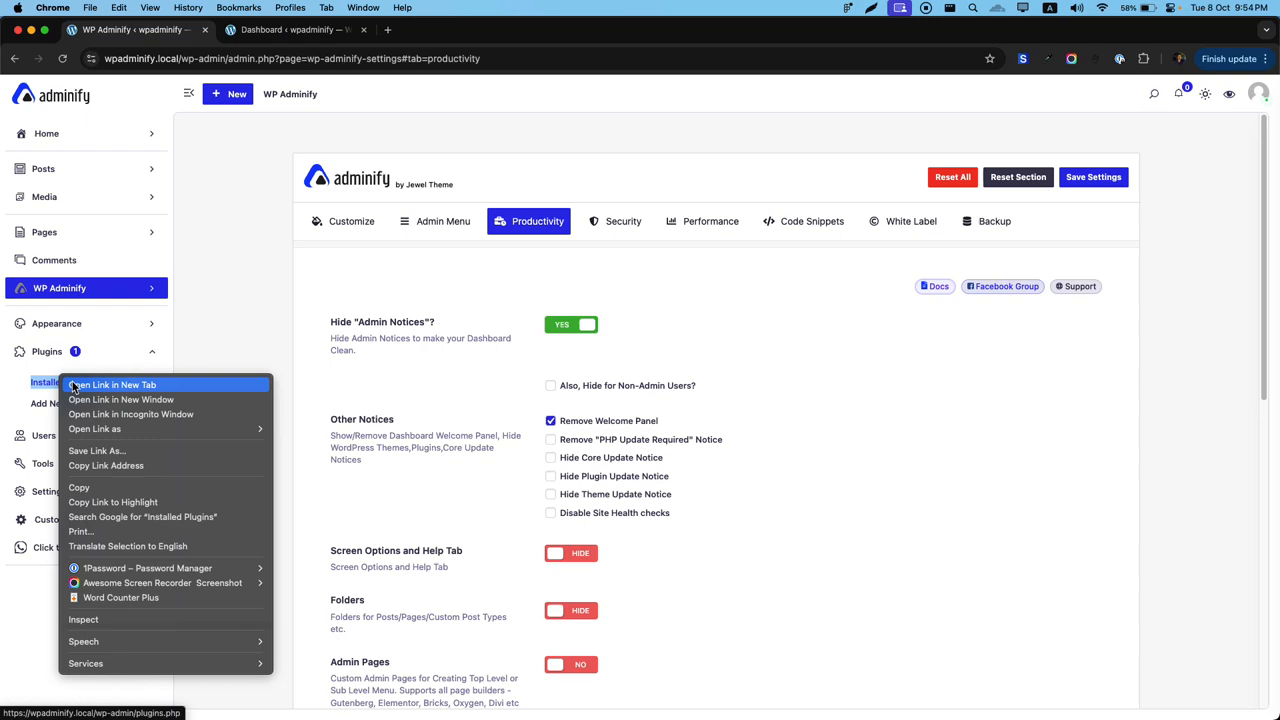
{"action": "left_click", "coordinate": [112, 384]}
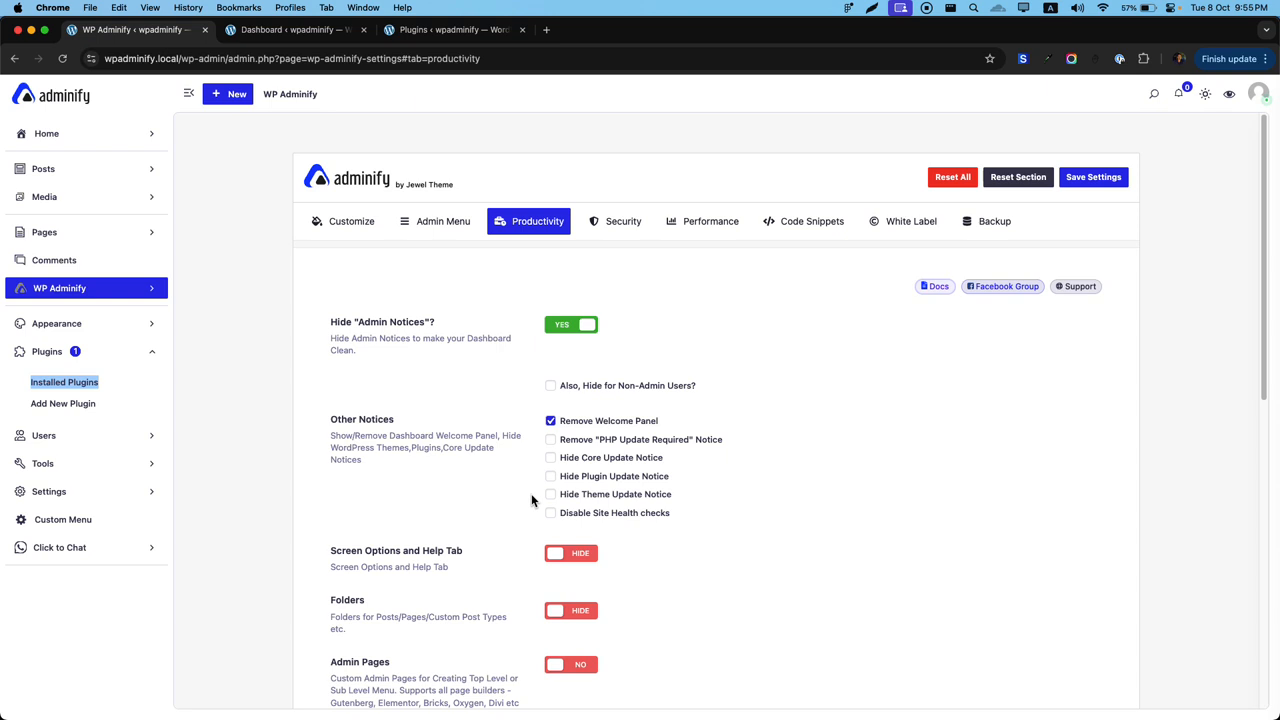
{"action": "left_click", "coordinate": [550, 476]}
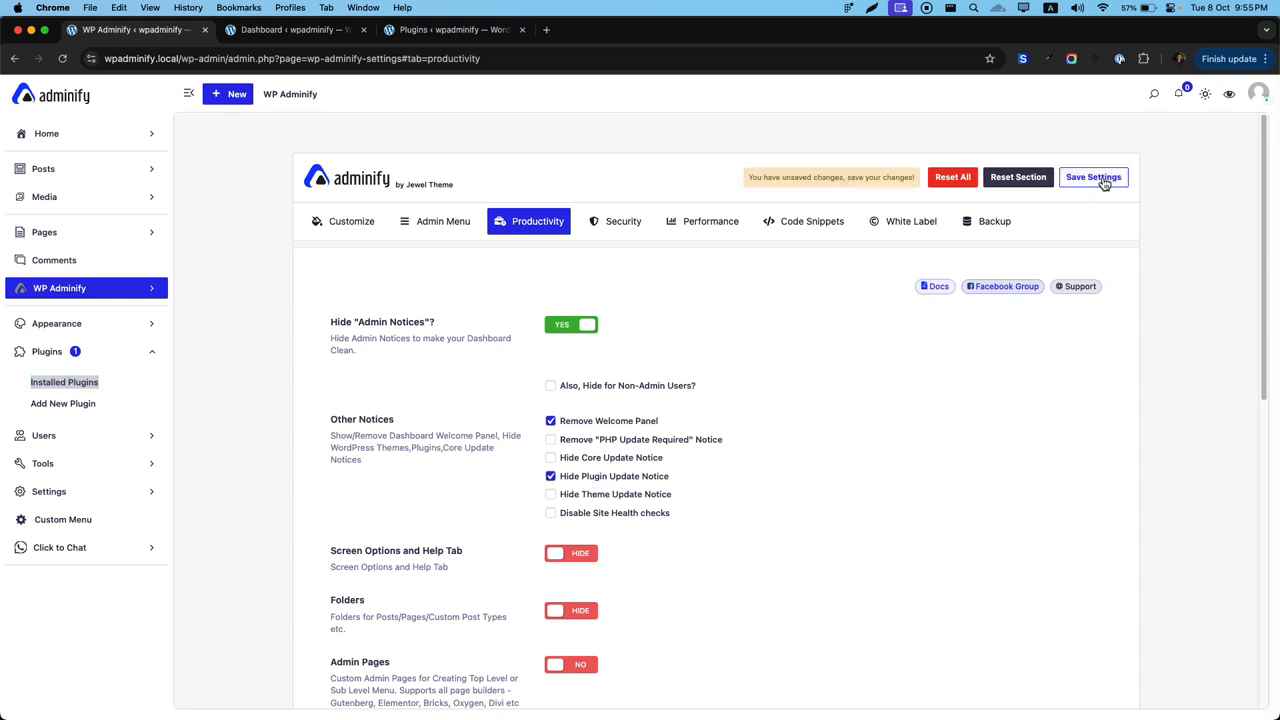
{"action": "left_click", "coordinate": [456, 30]}
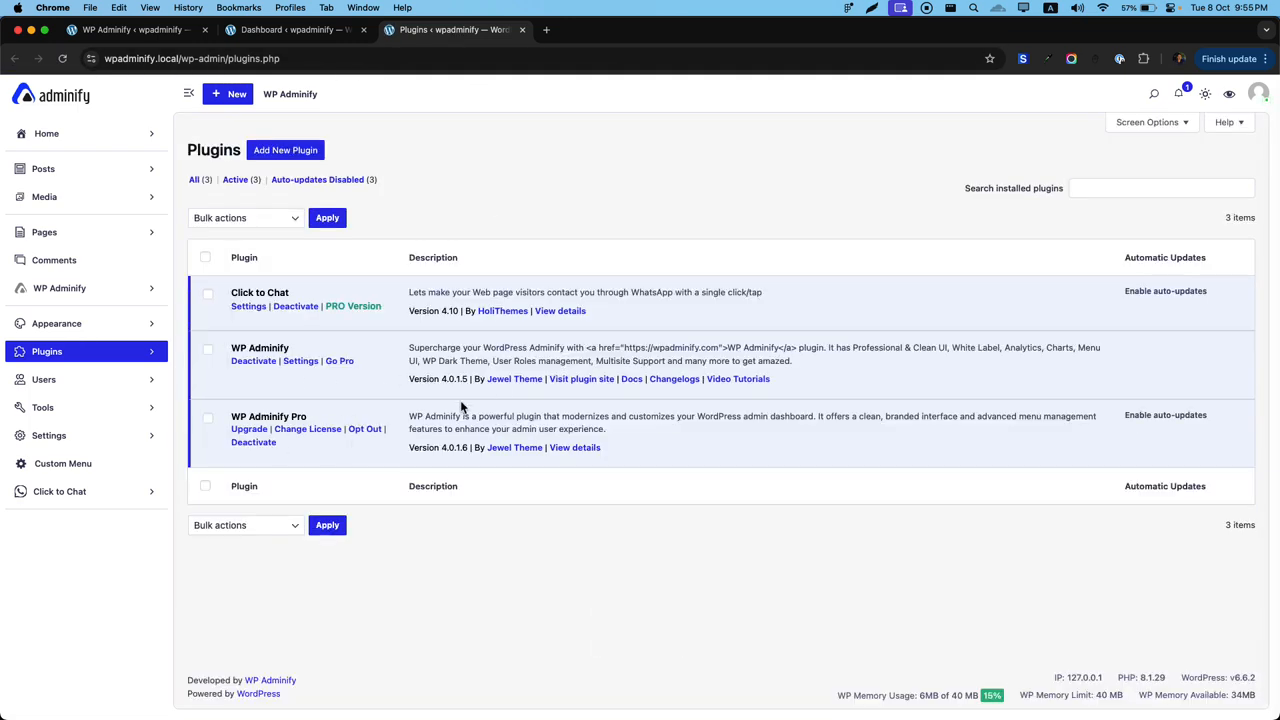
{"action": "left_click", "coordinate": [60, 288]}
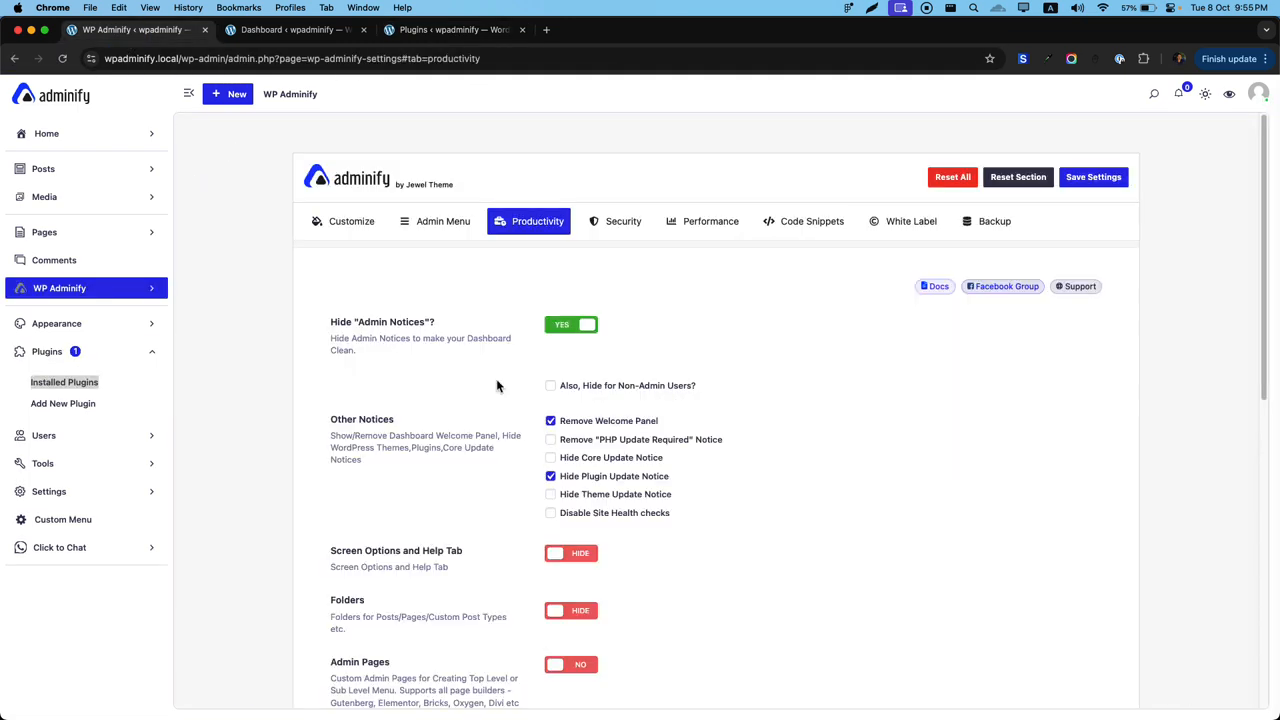
{"action": "mouse_move", "coordinate": [94, 340]}
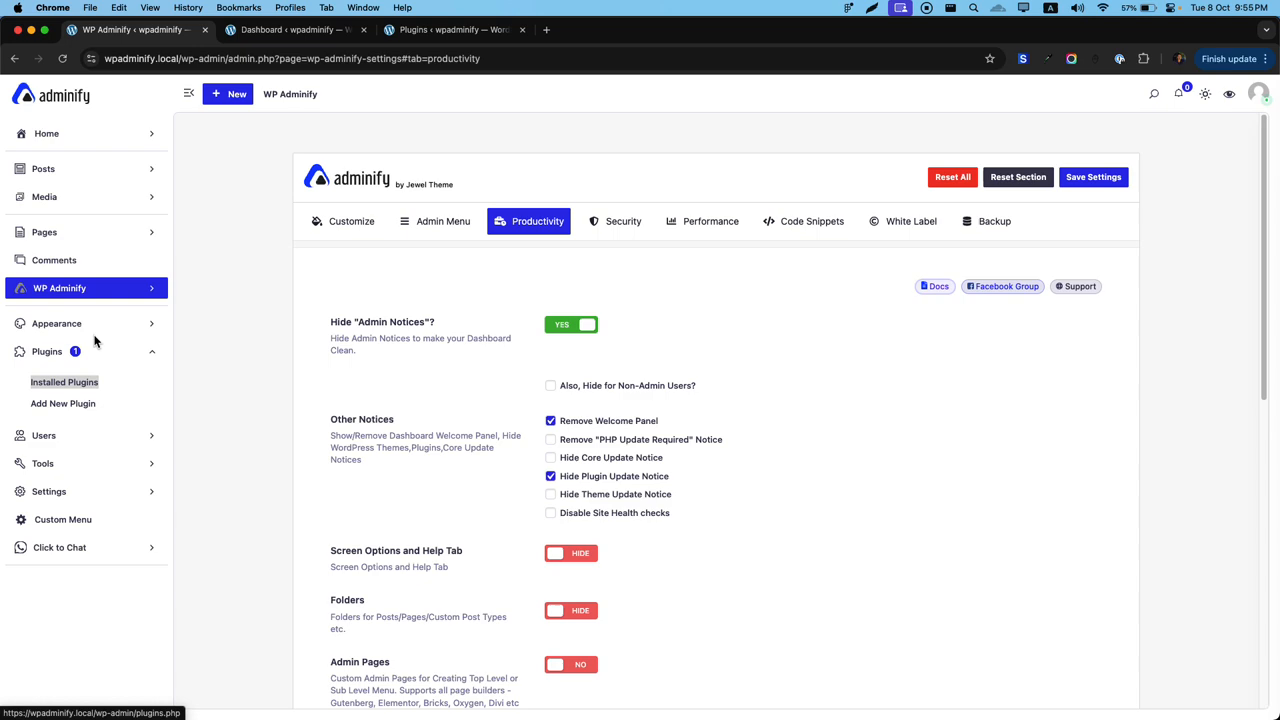
Step: Open Themes in a new tab, tick Hide Theme Update Notice and save settings
{"action": "left_click", "coordinate": [56, 324]}
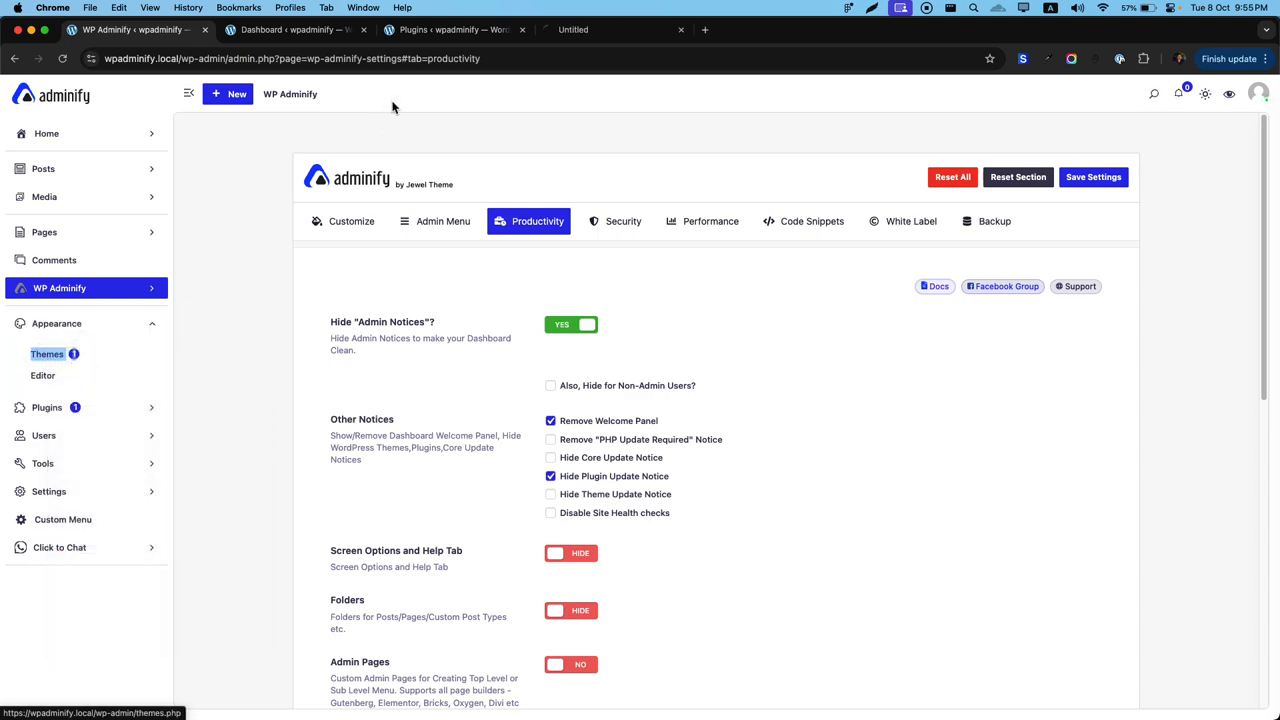
{"action": "left_click", "coordinate": [48, 354]}
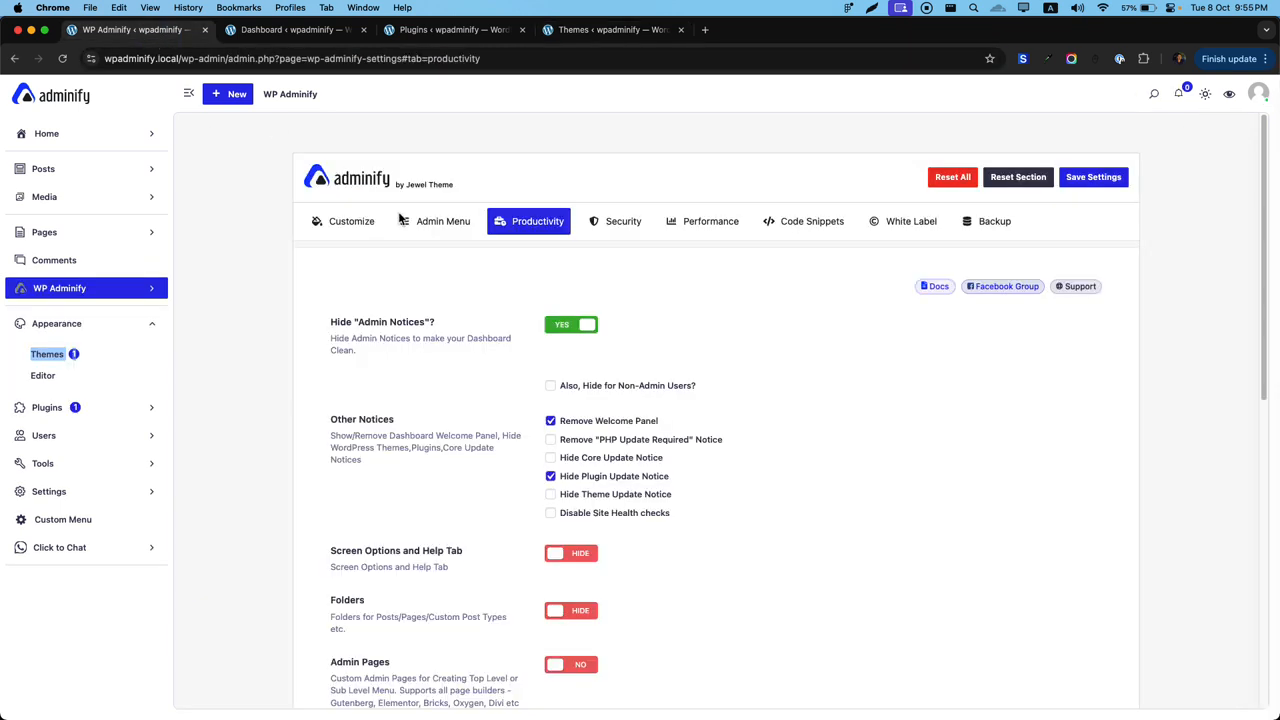
{"action": "left_click", "coordinate": [550, 494]}
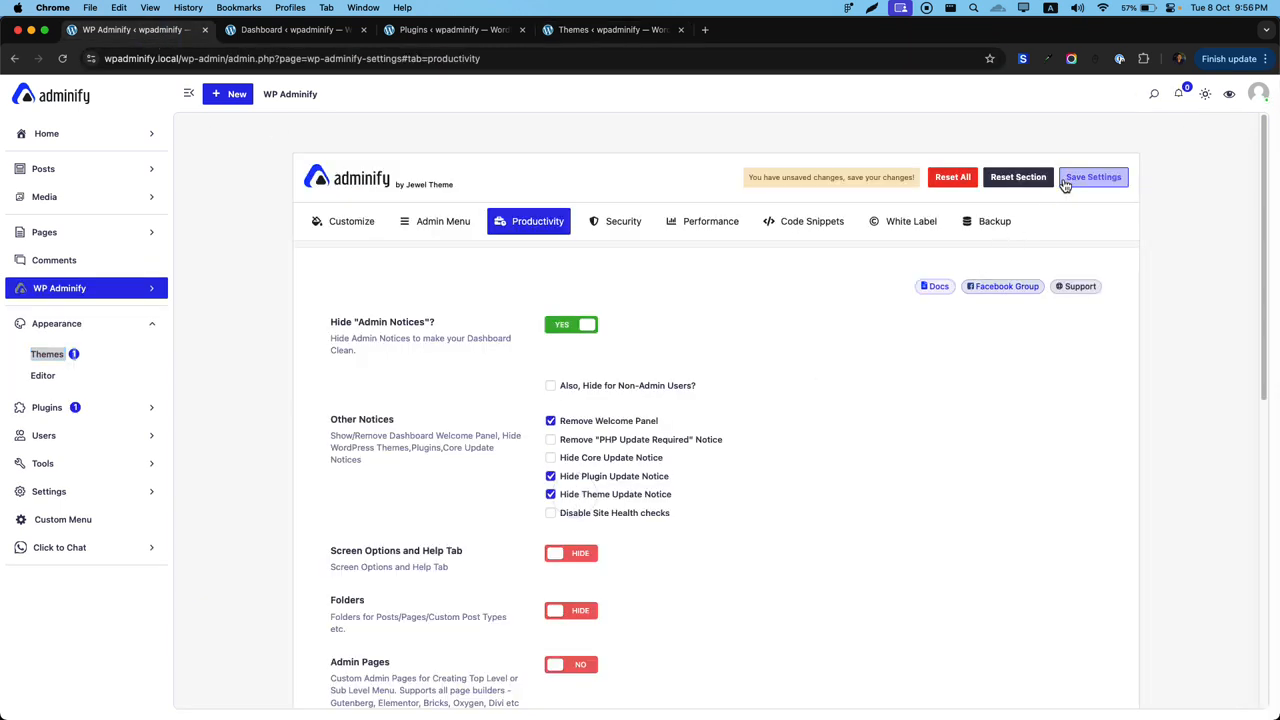
{"action": "left_click", "coordinate": [612, 30]}
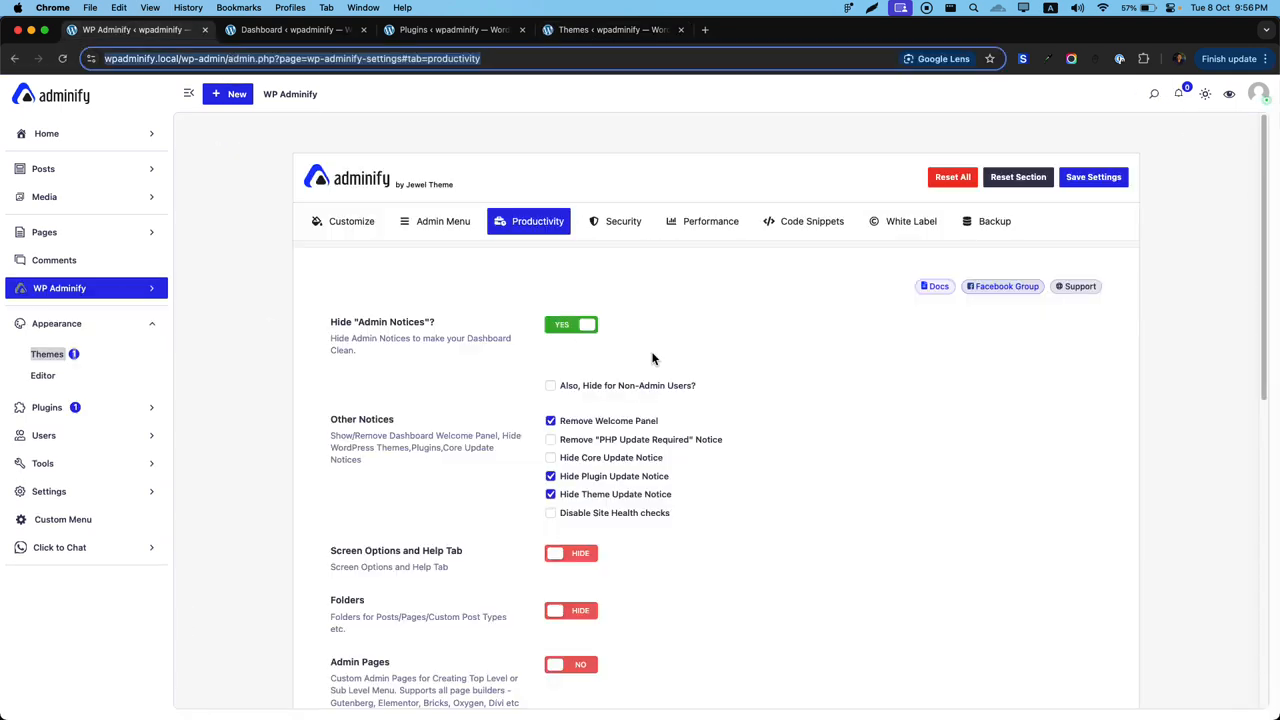
{"action": "mouse_move", "coordinate": [634, 362]}
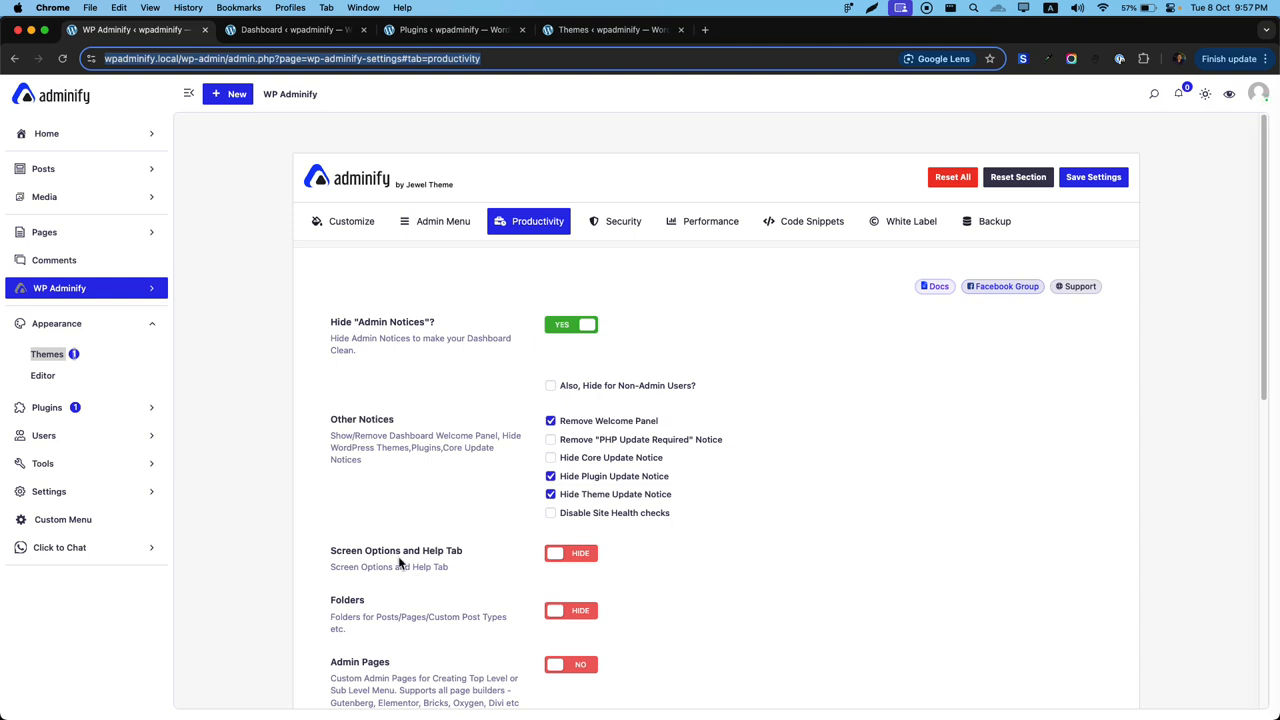
{"action": "scroll", "scroll_direction": "down", "scroll_amount": 3}
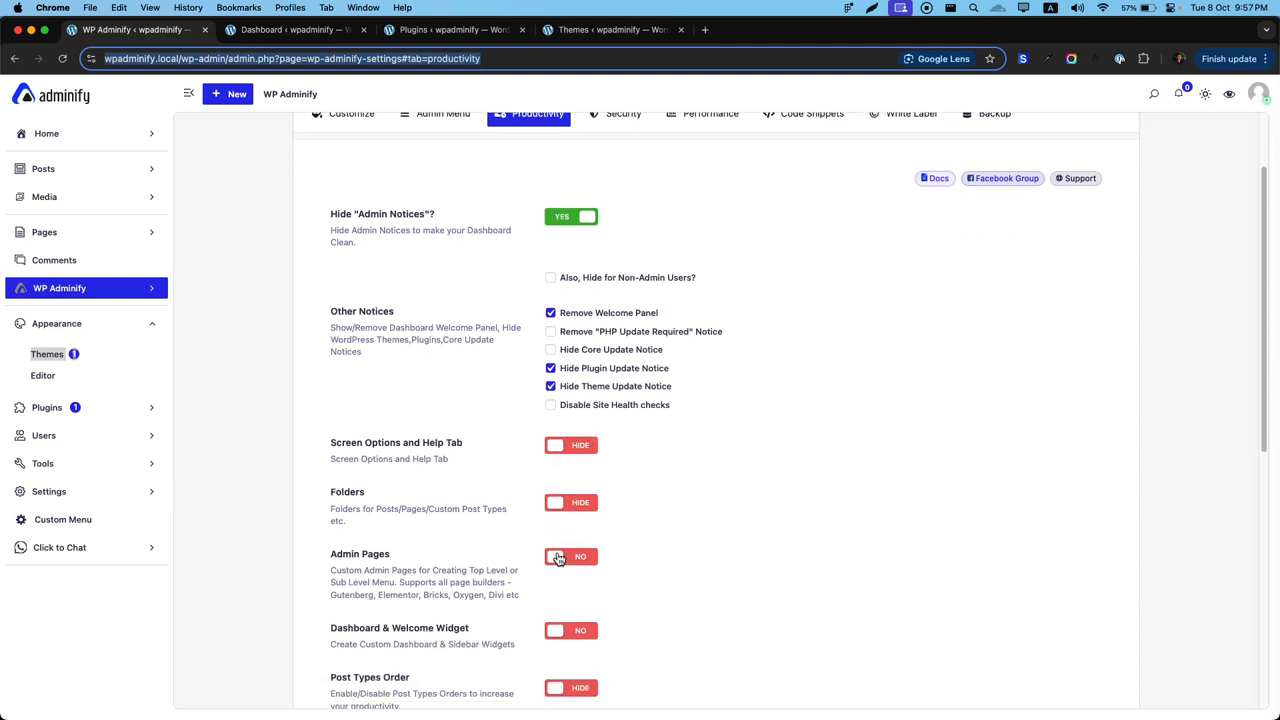
{"action": "left_click", "coordinate": [572, 444]}
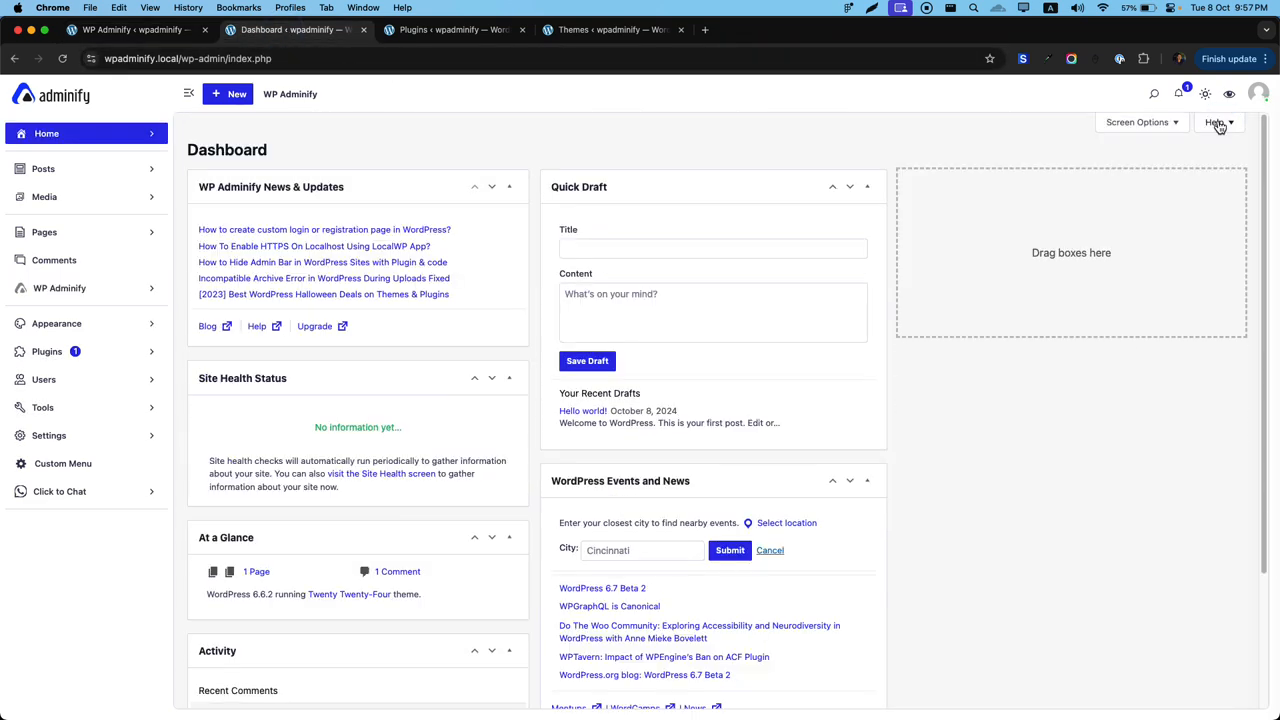
{"action": "left_click", "coordinate": [1216, 122]}
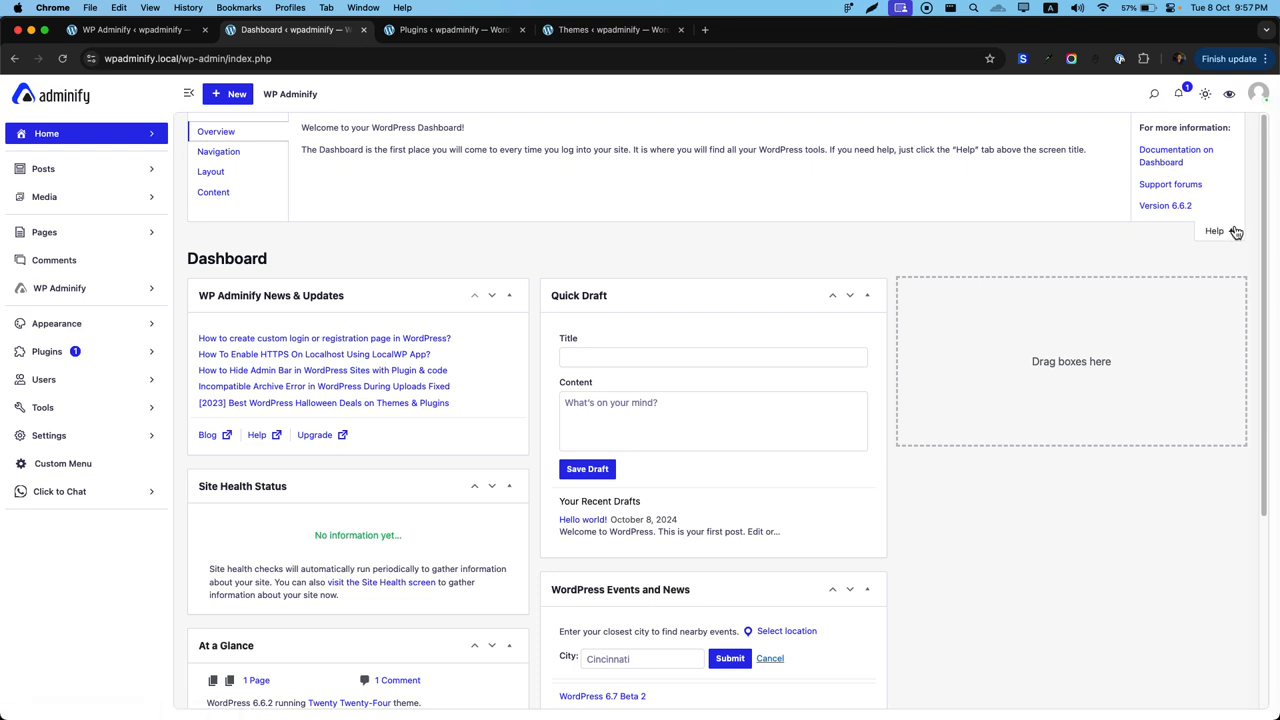
{"action": "left_click", "coordinate": [1214, 232]}
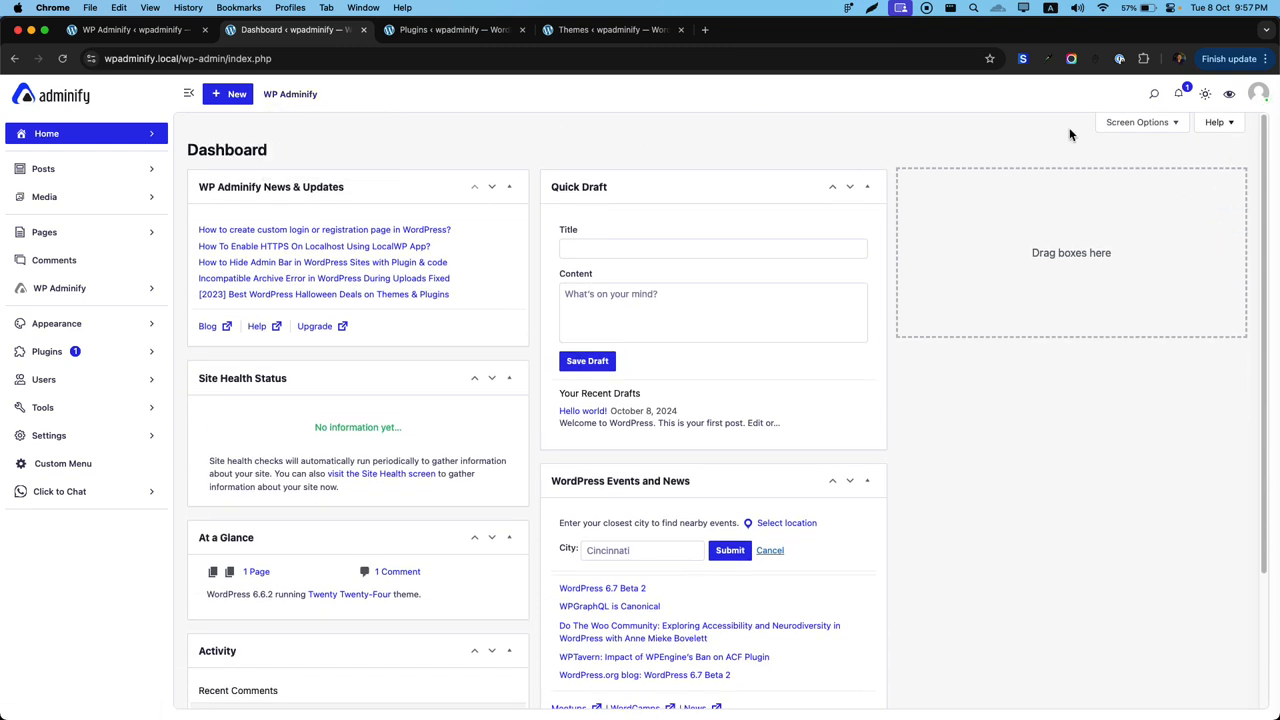
{"action": "left_click", "coordinate": [130, 30]}
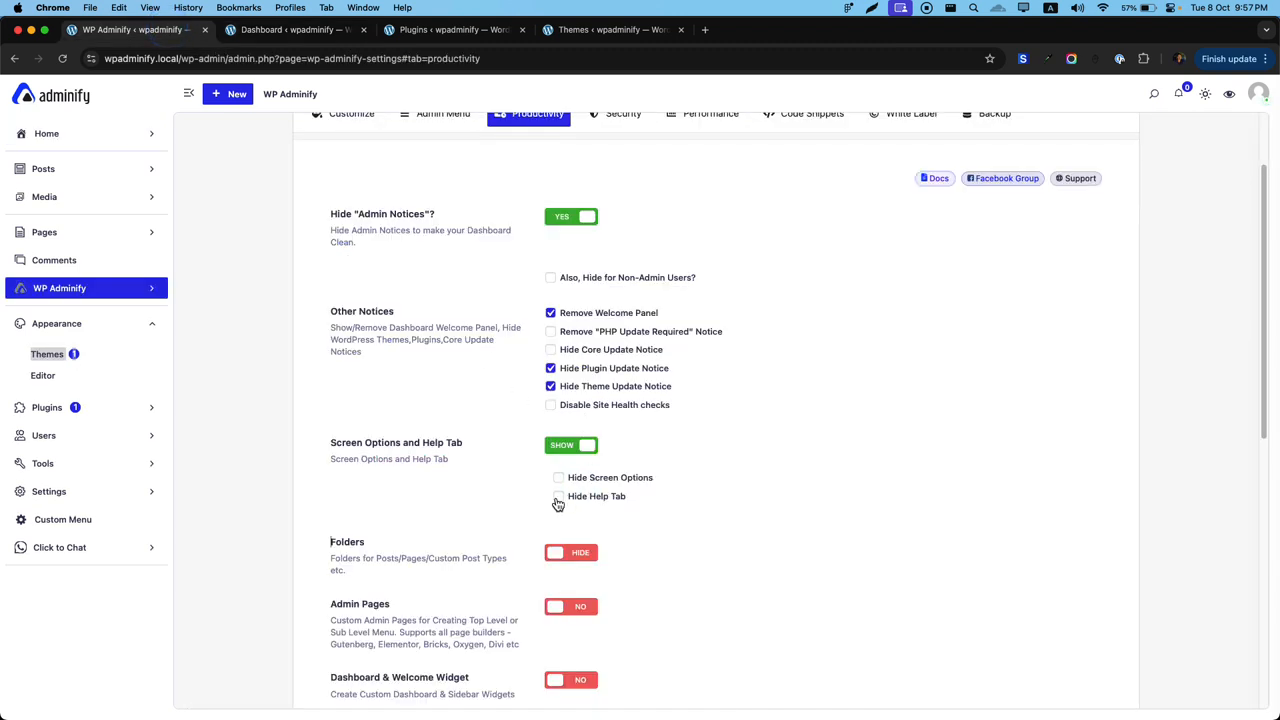
Step: Tick Hide Screen Options and Hide Help Tab under the Screen Options and Help Tab setting
{"action": "left_click", "coordinate": [558, 496]}
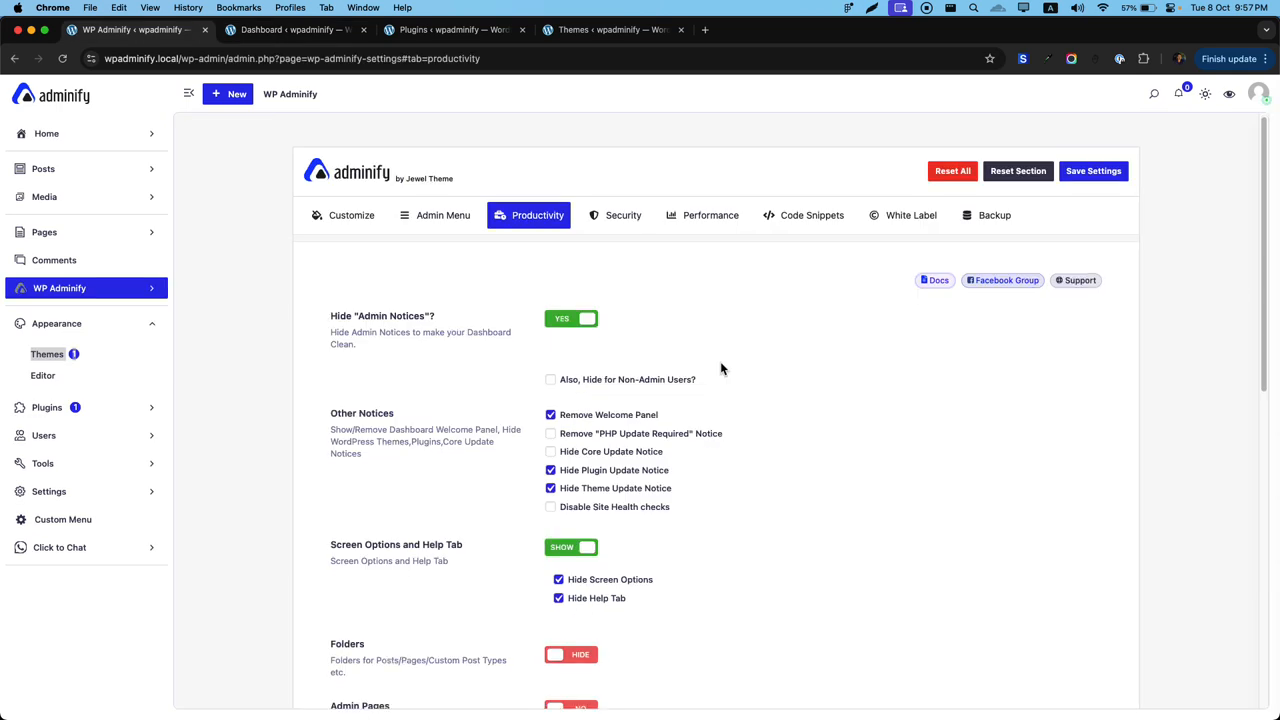
{"action": "mouse_move", "coordinate": [444, 458]}
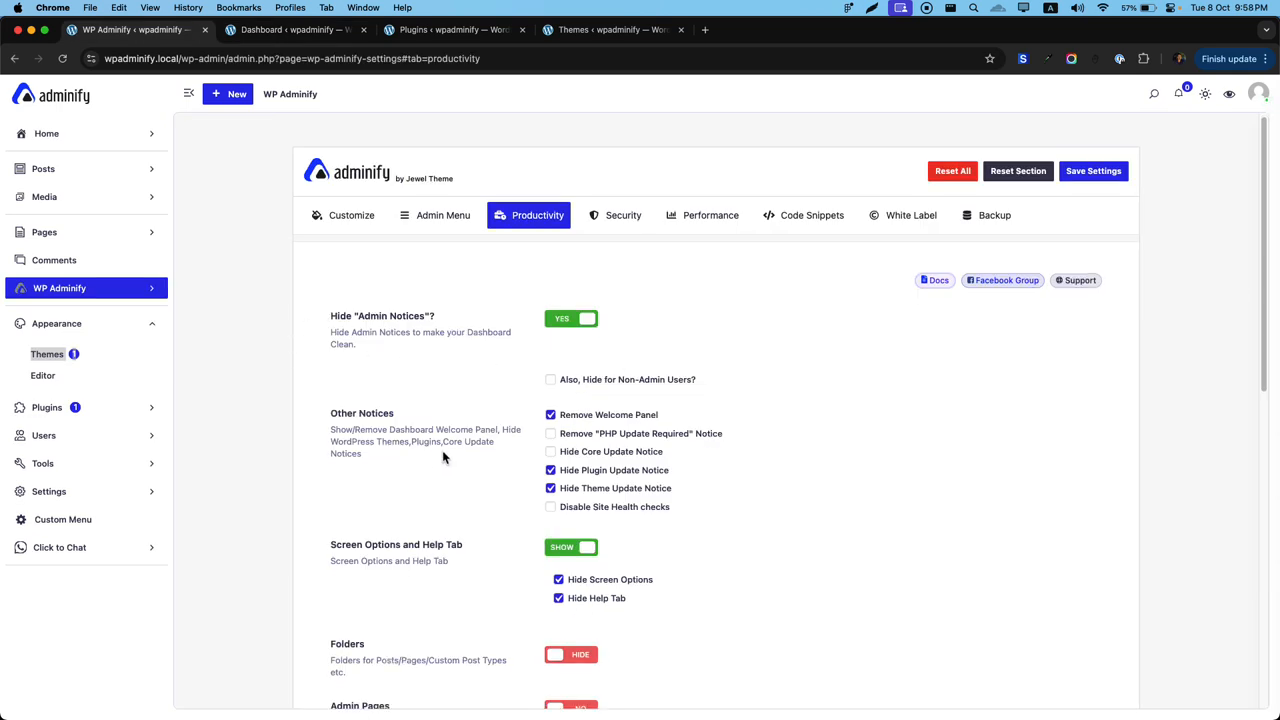
{"action": "mouse_move", "coordinate": [470, 560]}
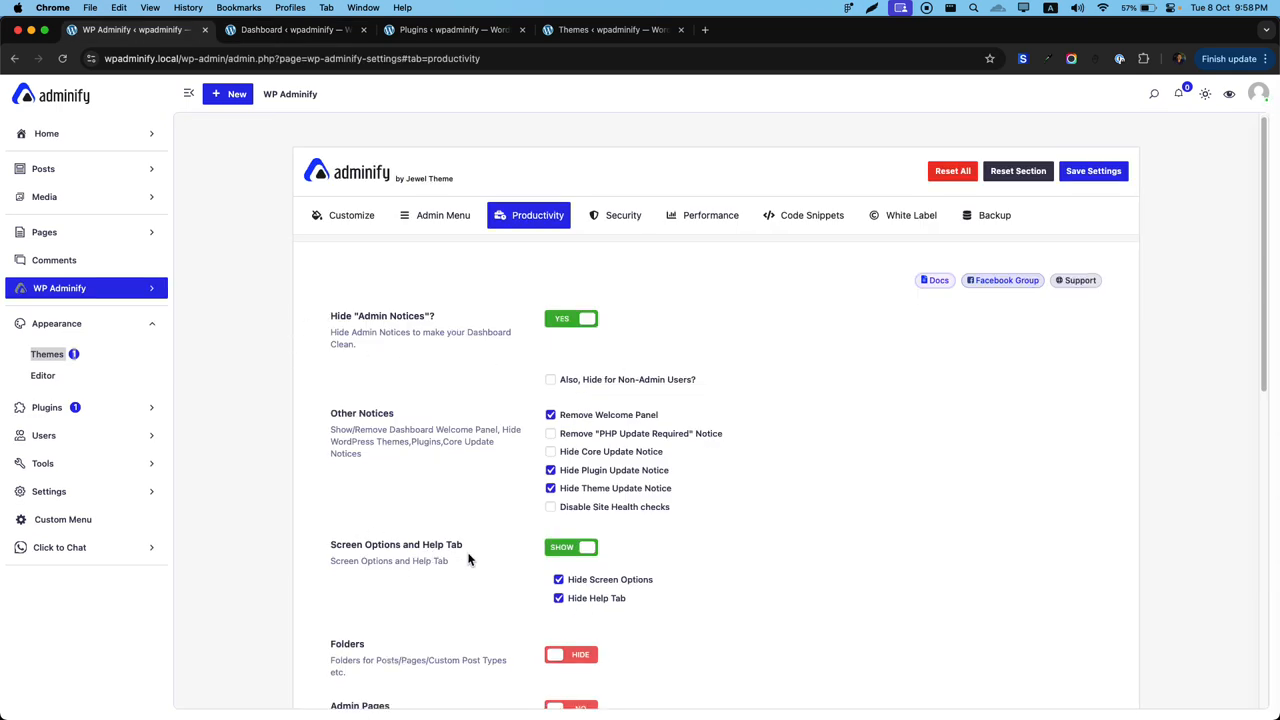
{"action": "scroll", "scroll_direction": "down", "scroll_amount": 3}
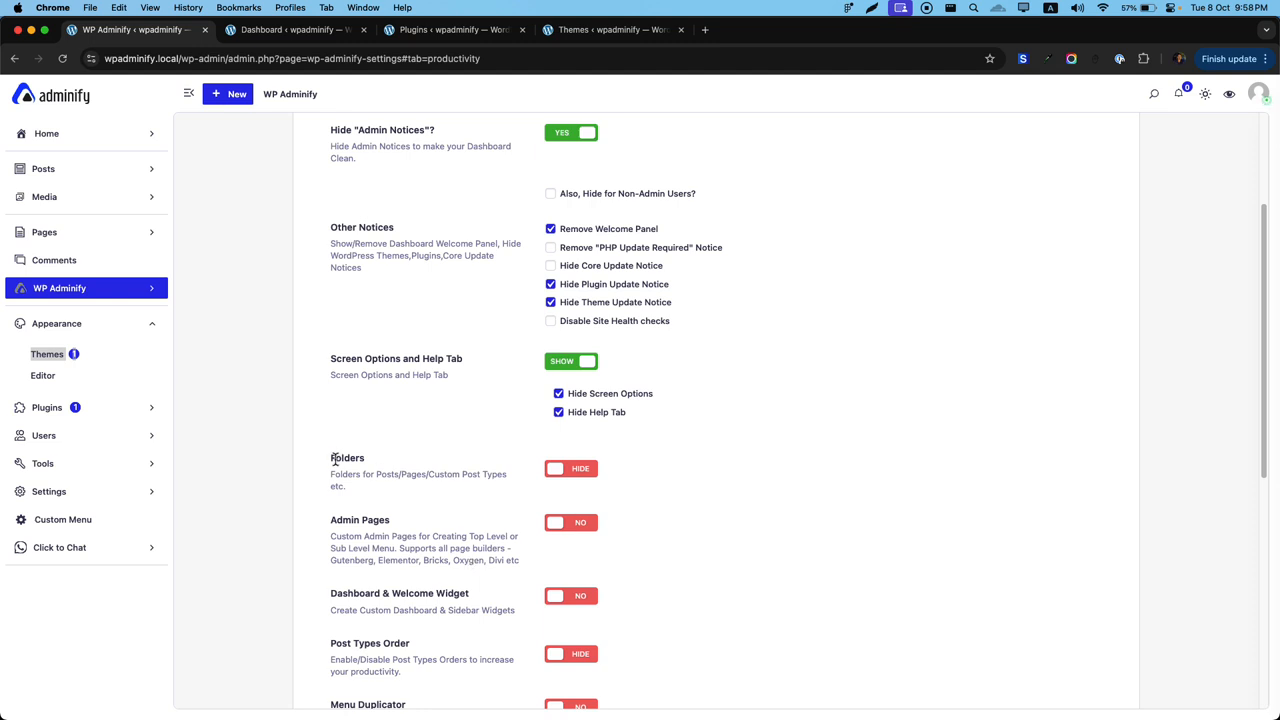